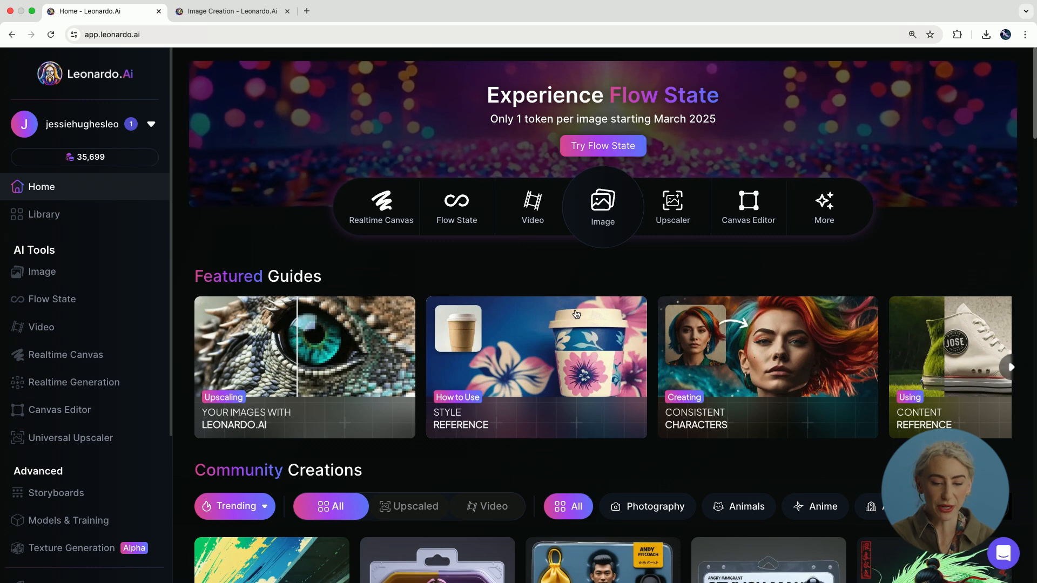
# Step: Launch the Image tool from the sidebar and browse the Featured Models and Presets gallery
pyautogui.scroll(-3)
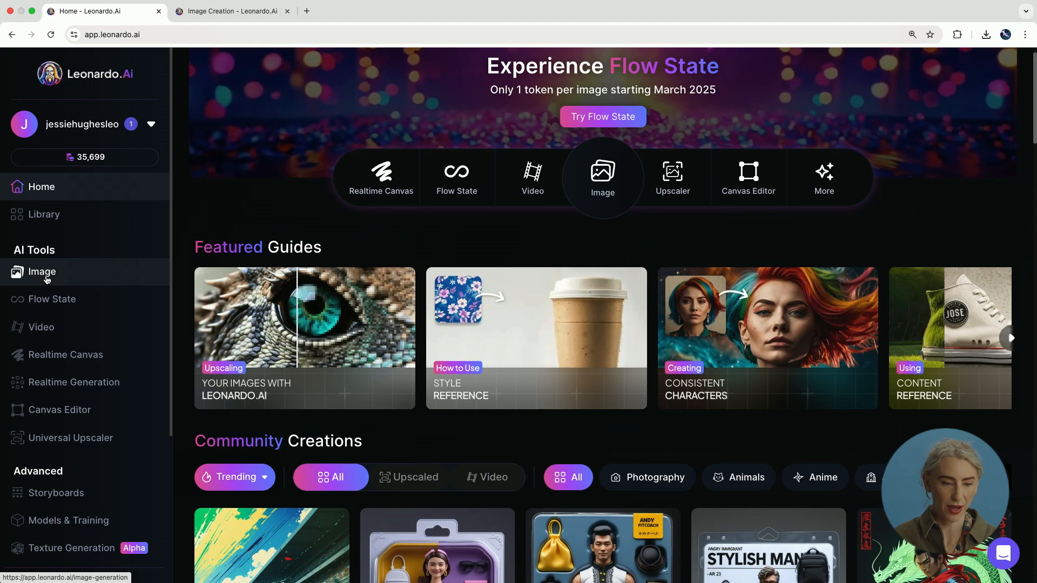
pyautogui.click(42, 272)
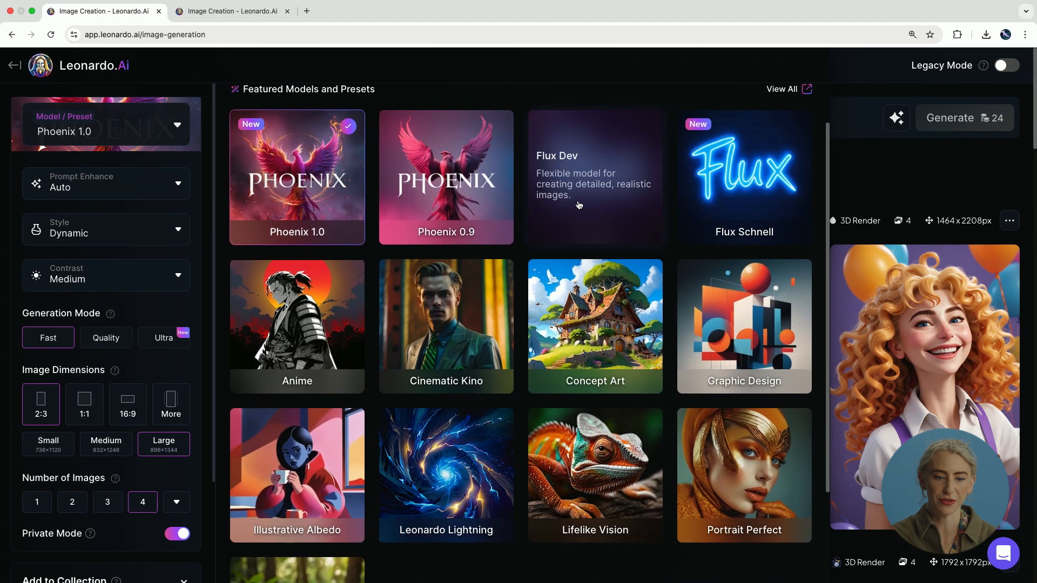
pyautogui.scroll(-3)
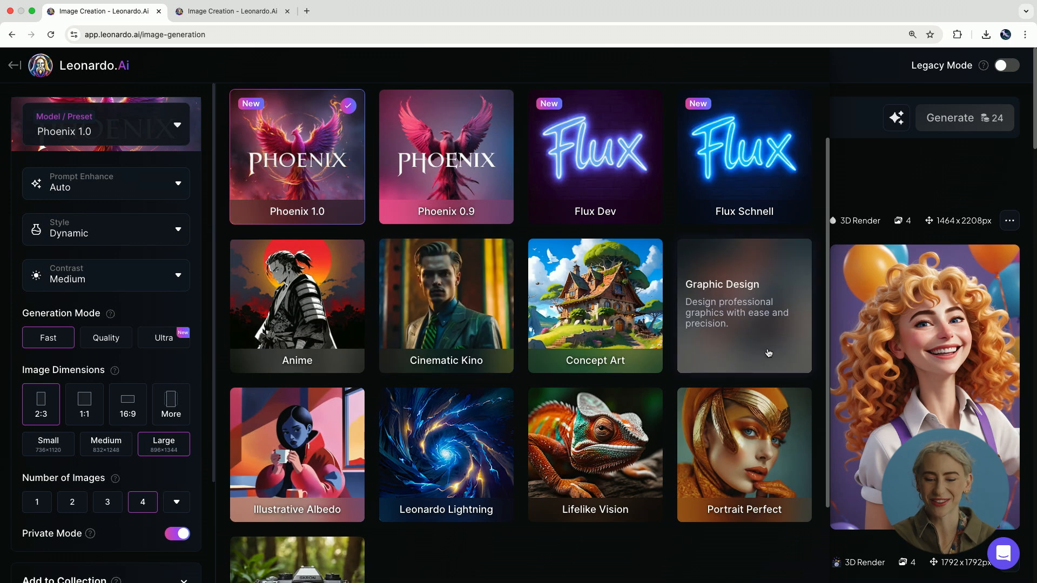
pyautogui.moveTo(623, 566)
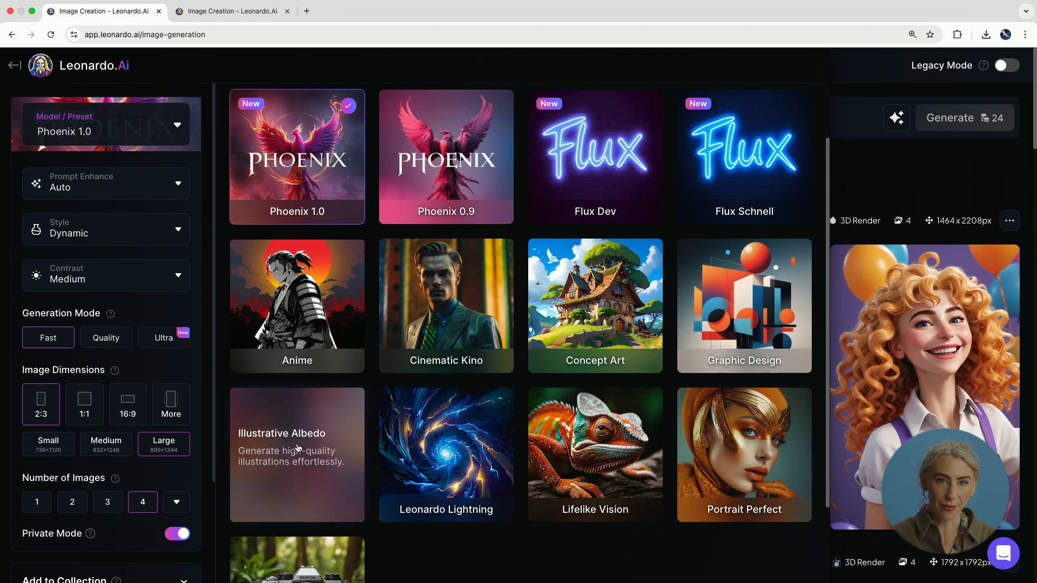
# Step: Choose Illustrative Albedo with 3D Render style, Quality mode and PhotoReal enabled
pyautogui.click(297, 454)
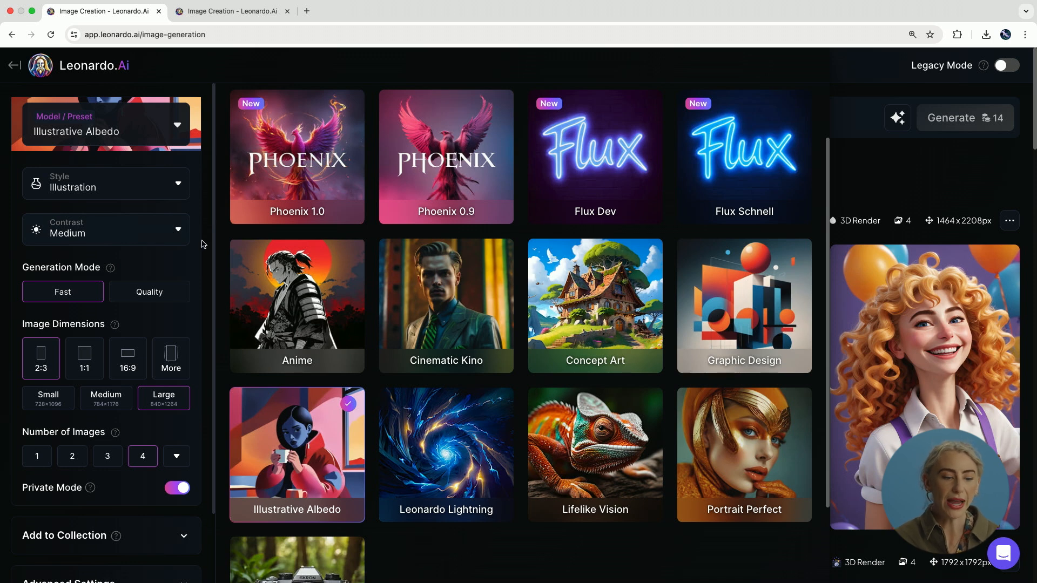
pyautogui.click(106, 183)
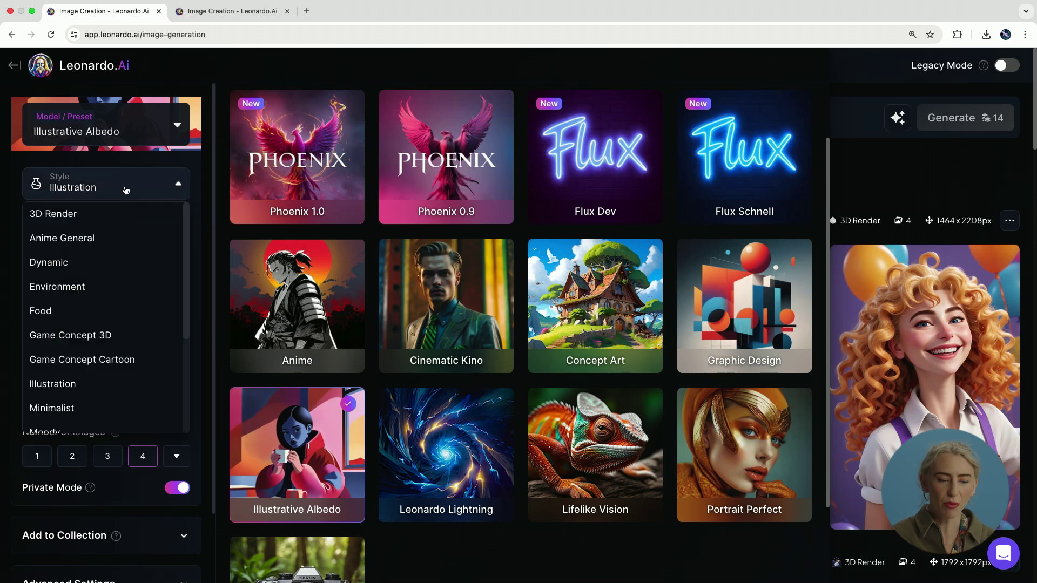
pyautogui.moveTo(127, 214)
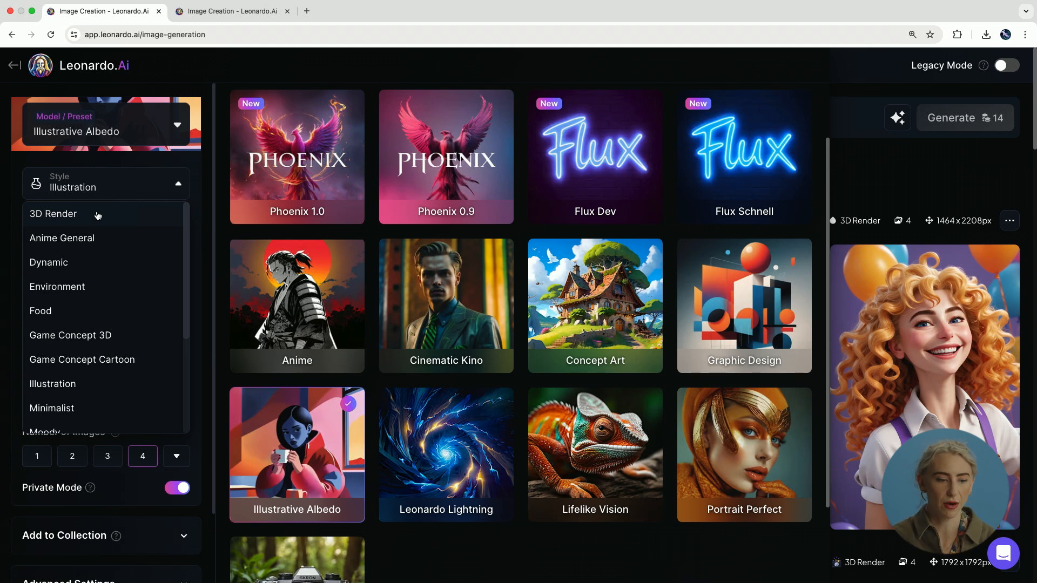
pyautogui.click(53, 214)
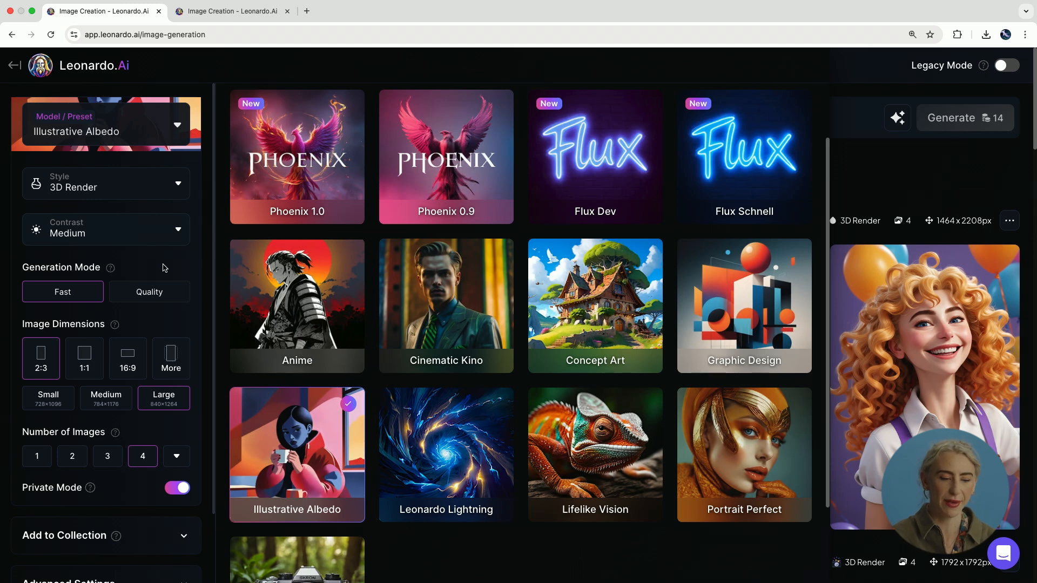
pyautogui.moveTo(164, 300)
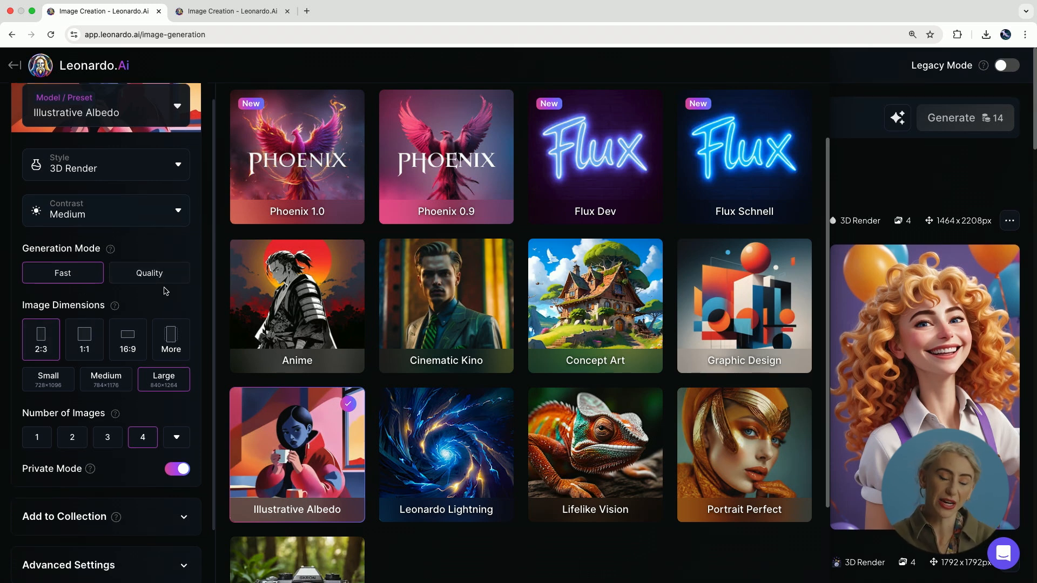
pyautogui.moveTo(85, 339)
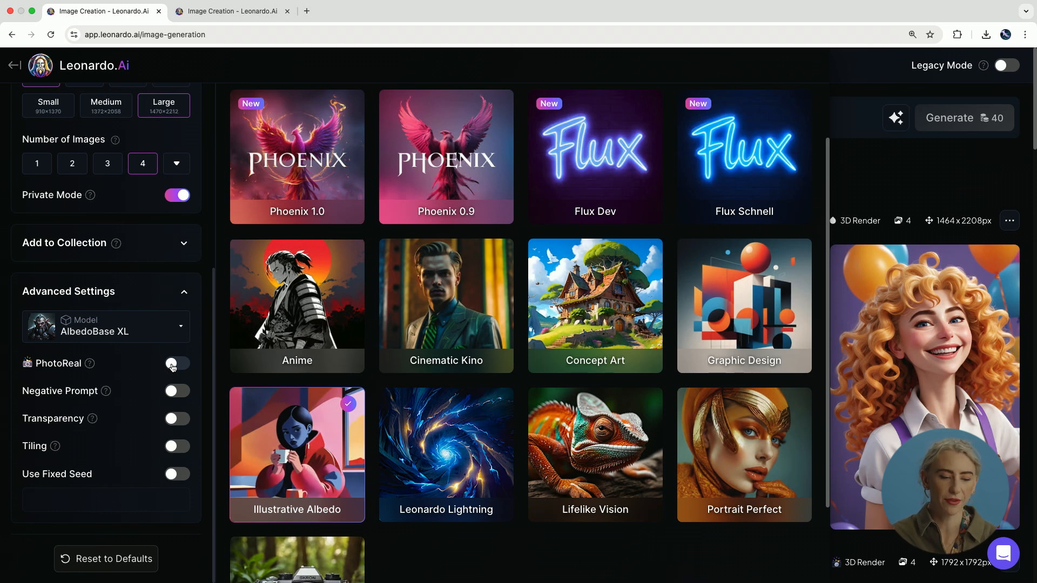
pyautogui.click(177, 362)
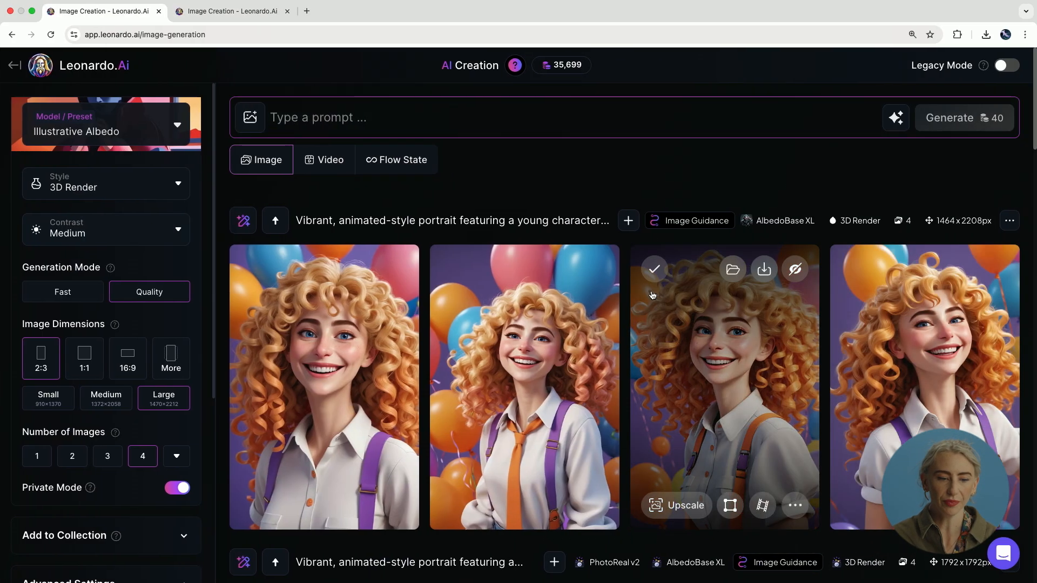
# Step: Attach an uploaded curly-haired party portrait as a Character Reference via image guidance
pyautogui.click(248, 117)
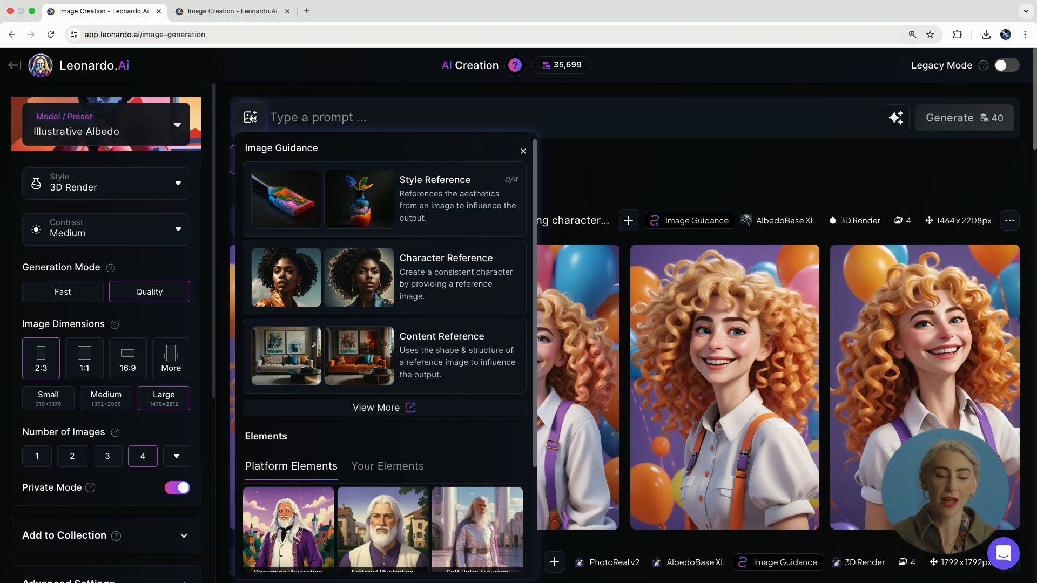
pyautogui.click(385, 409)
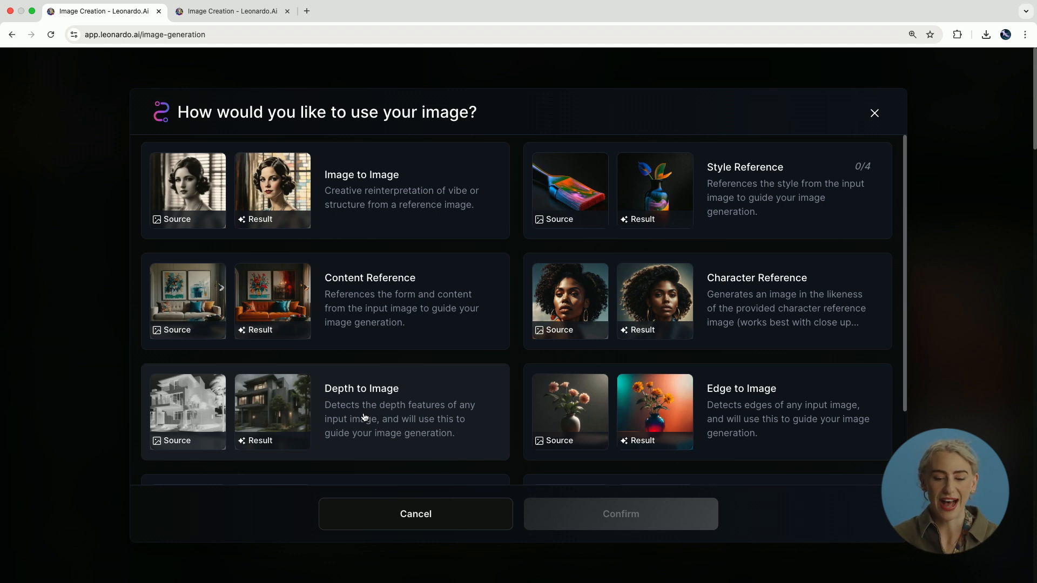
pyautogui.moveTo(782, 355)
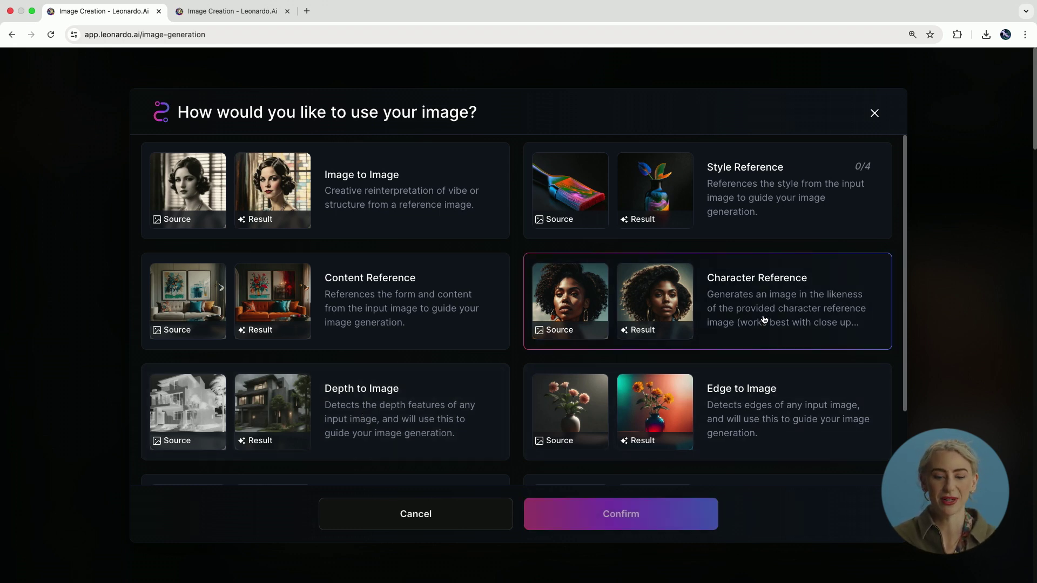
pyautogui.click(621, 514)
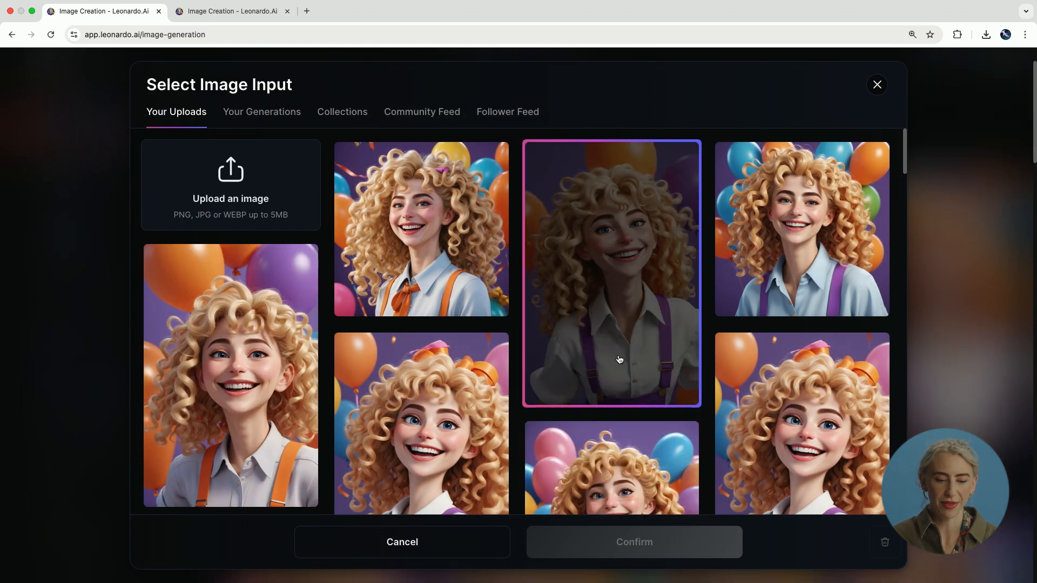
pyautogui.scroll(-3)
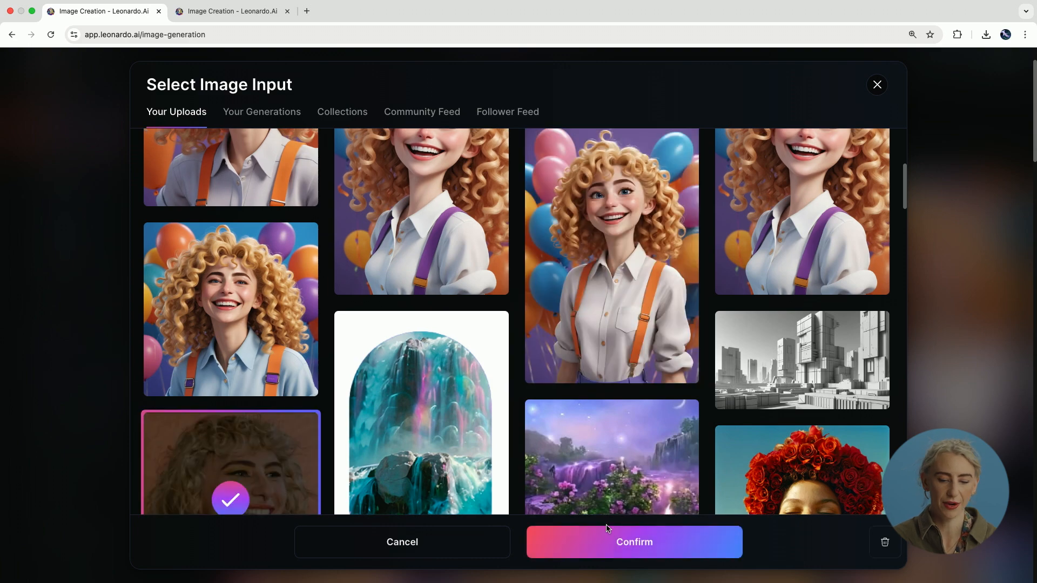
pyautogui.click(634, 542)
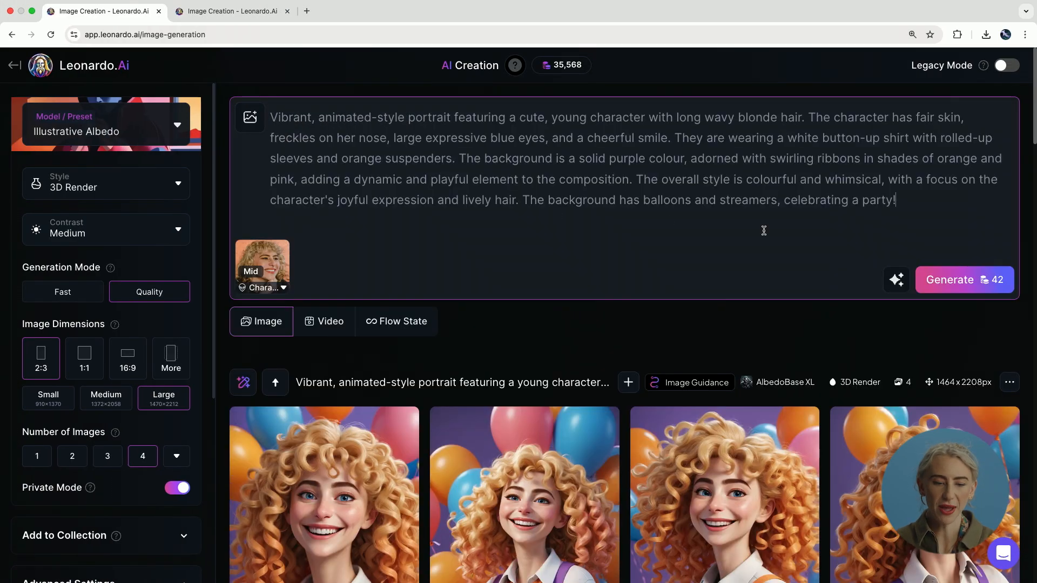
# Step: Generate four portraits from the curly blonde-hair party prompt with the character reference
pyautogui.scroll(-3)
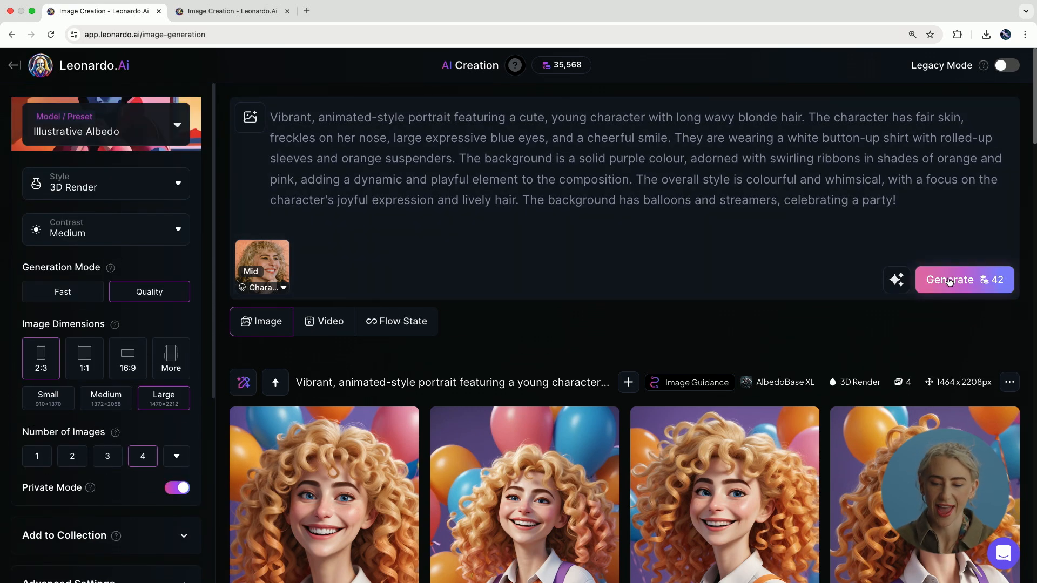
pyautogui.click(949, 279)
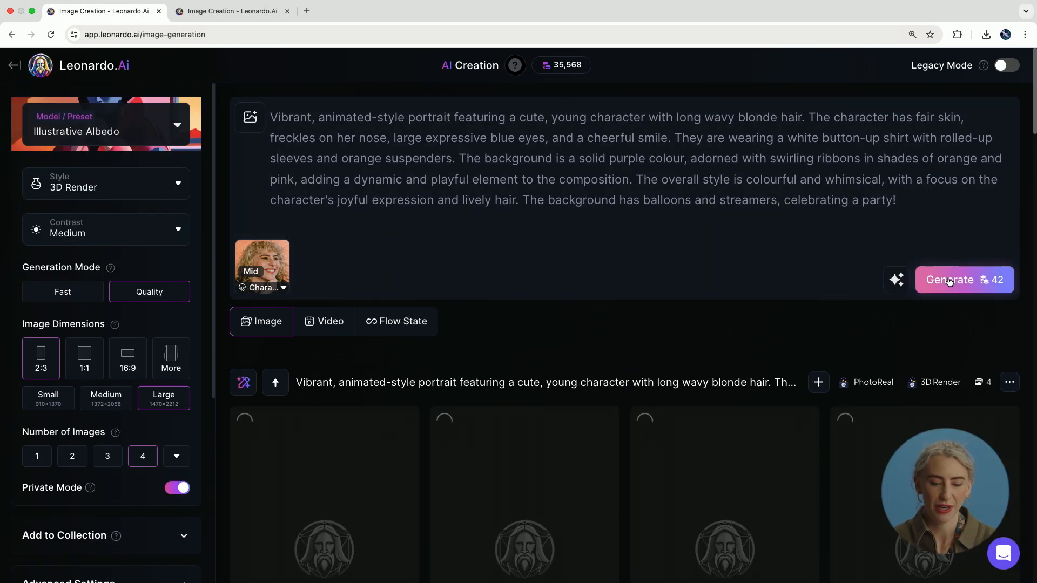
# Step: Clear the prompt text and reopen the attached character reference to swap it
pyautogui.click(949, 280)
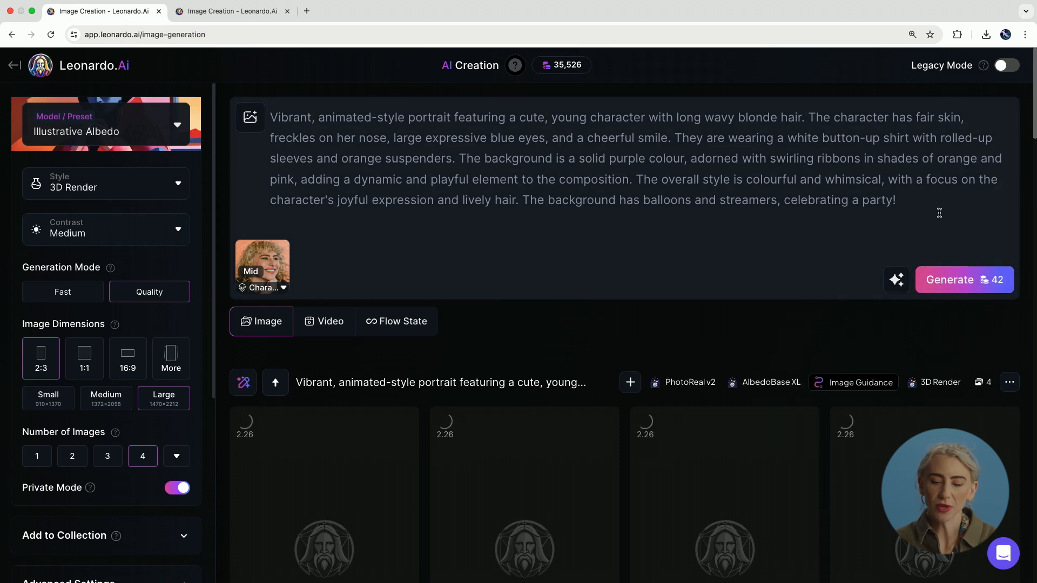
pyautogui.click(964, 279)
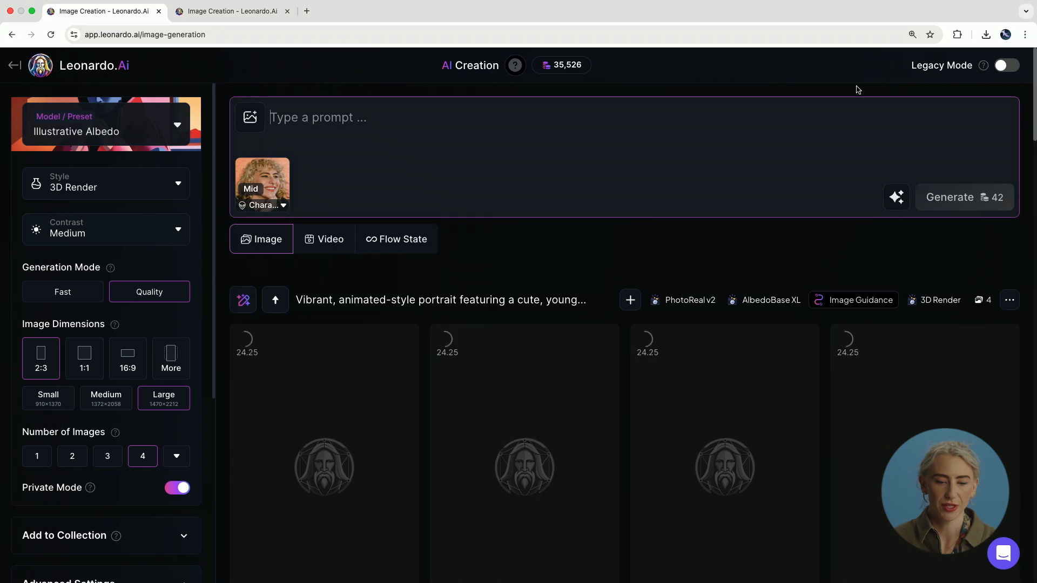
pyautogui.click(896, 196)
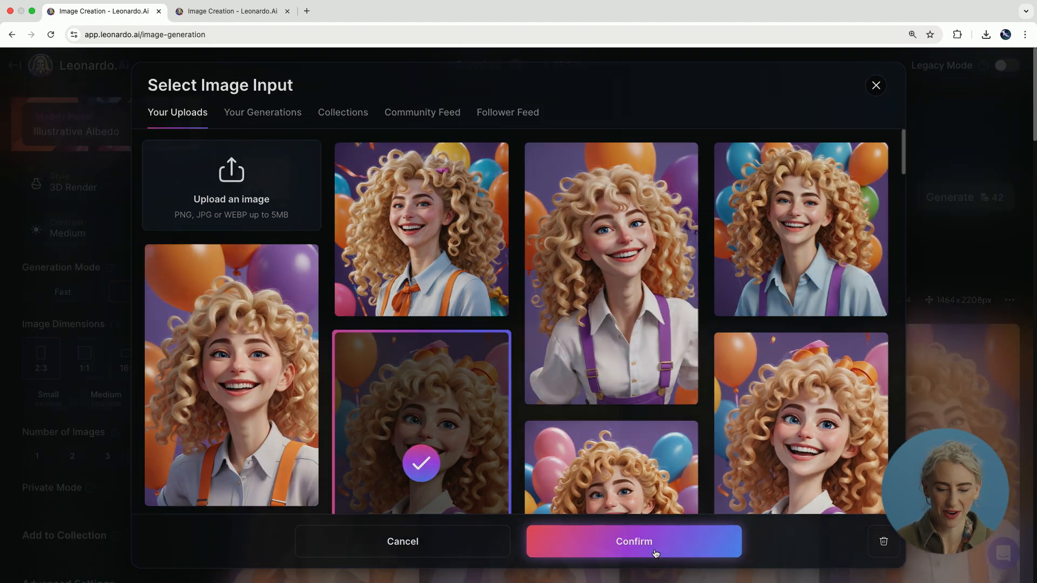
# Step: Confirm a different curly-haired portrait as the new character reference
pyautogui.click(634, 542)
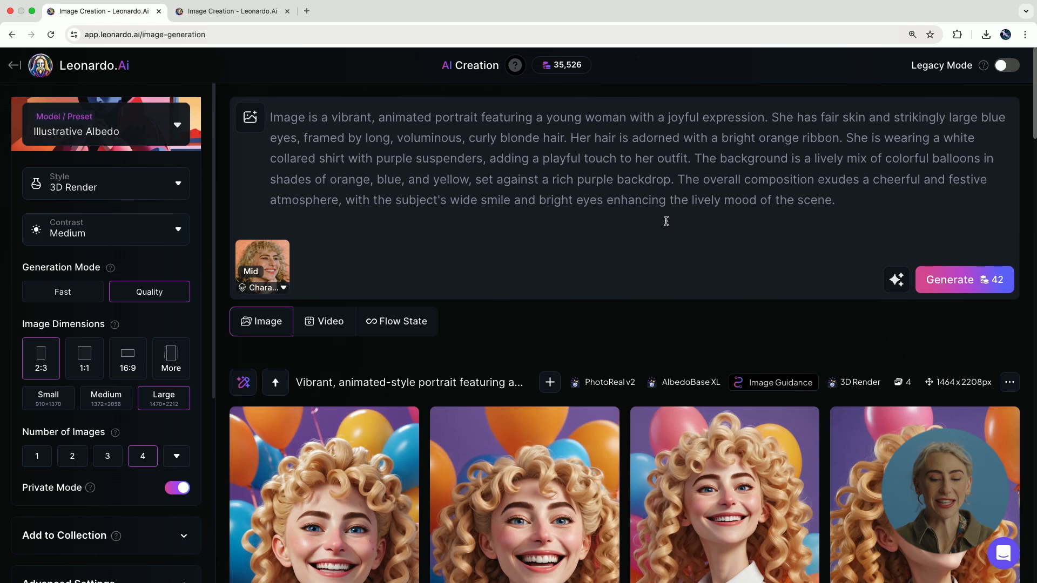
pyautogui.click(965, 279)
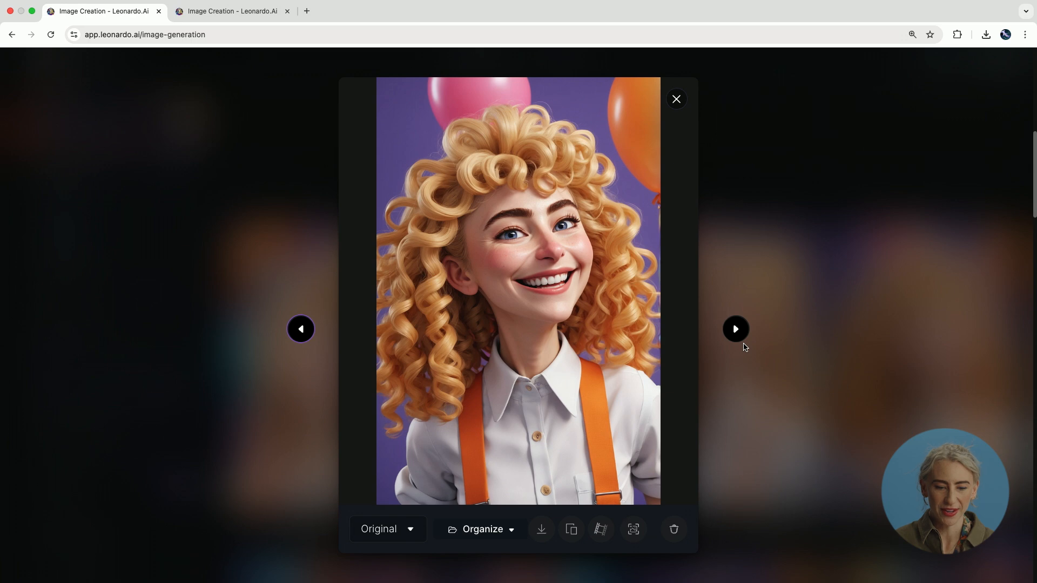
pyautogui.click(735, 328)
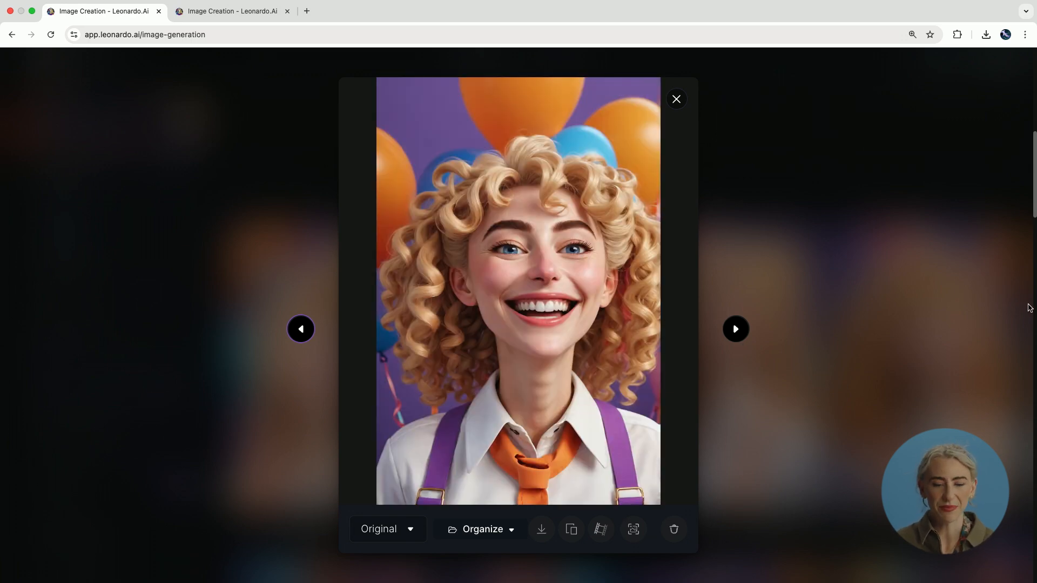
pyautogui.click(676, 98)
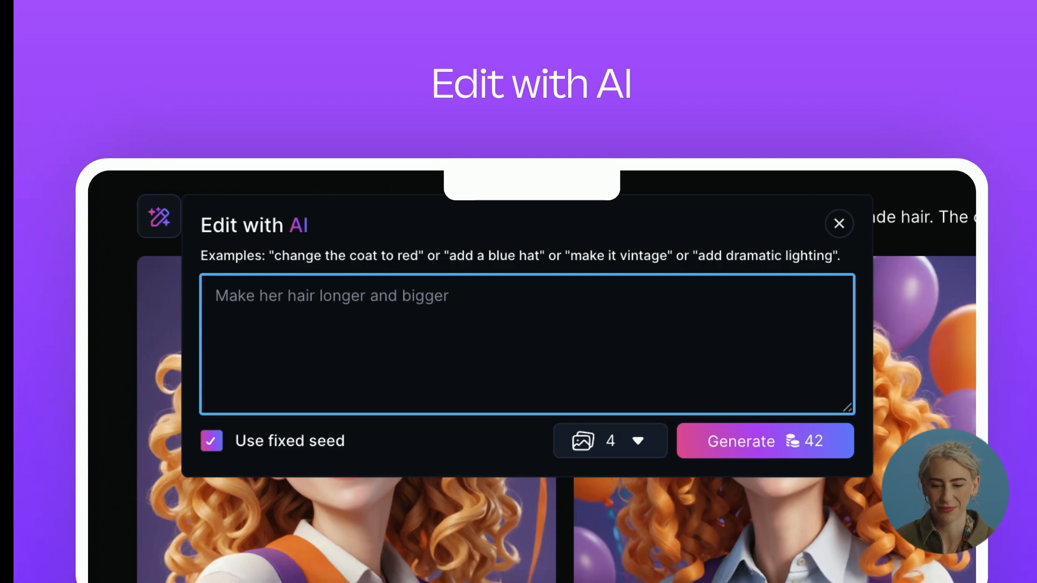
# Step: Write an Edit with AI request 'Add more freckles, make her…' for the portrait batch
pyautogui.click(838, 223)
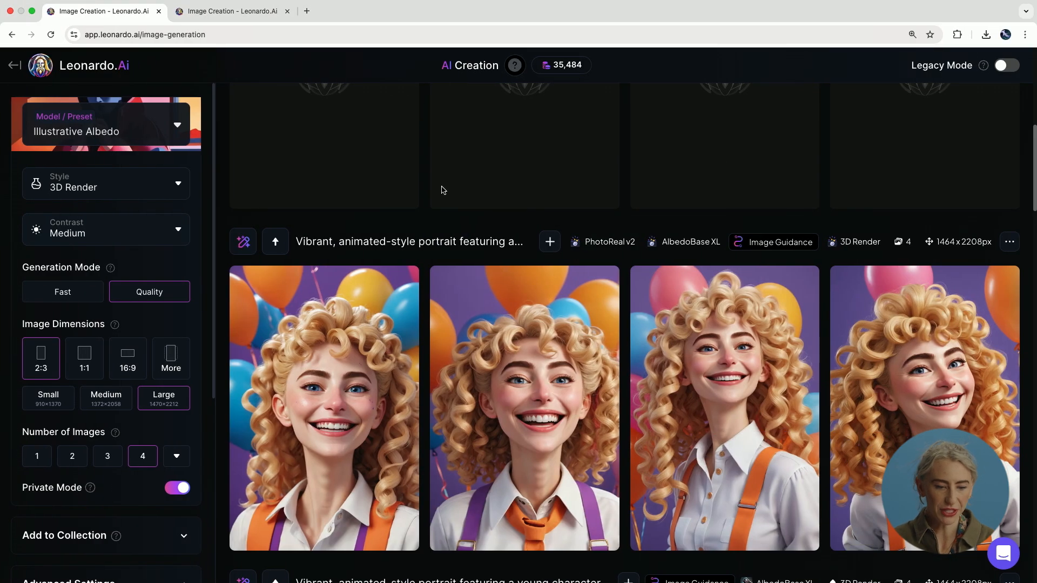
pyautogui.click(241, 242)
pyautogui.write('Add more')
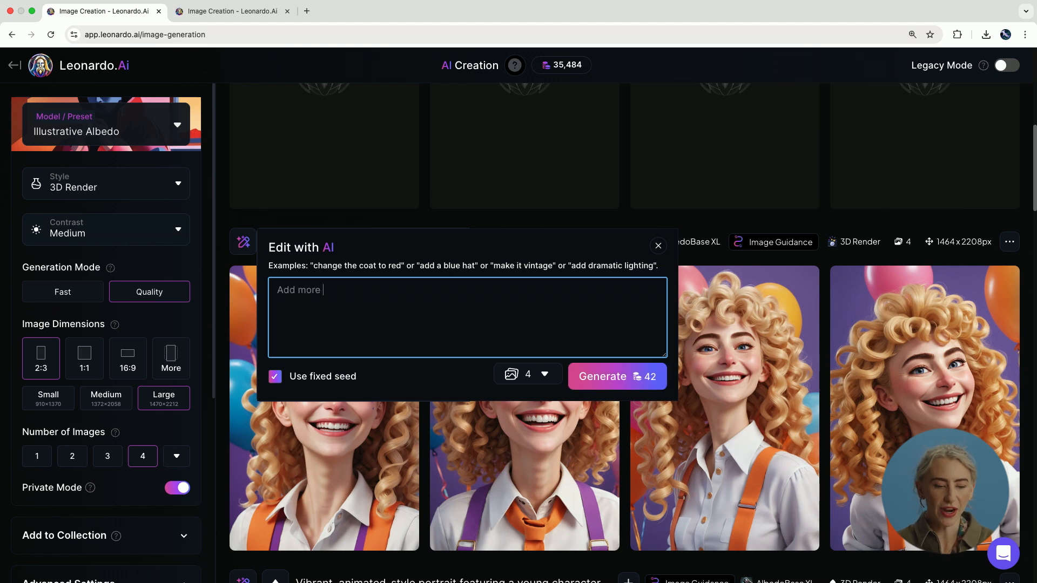
pyautogui.write('freckles,')
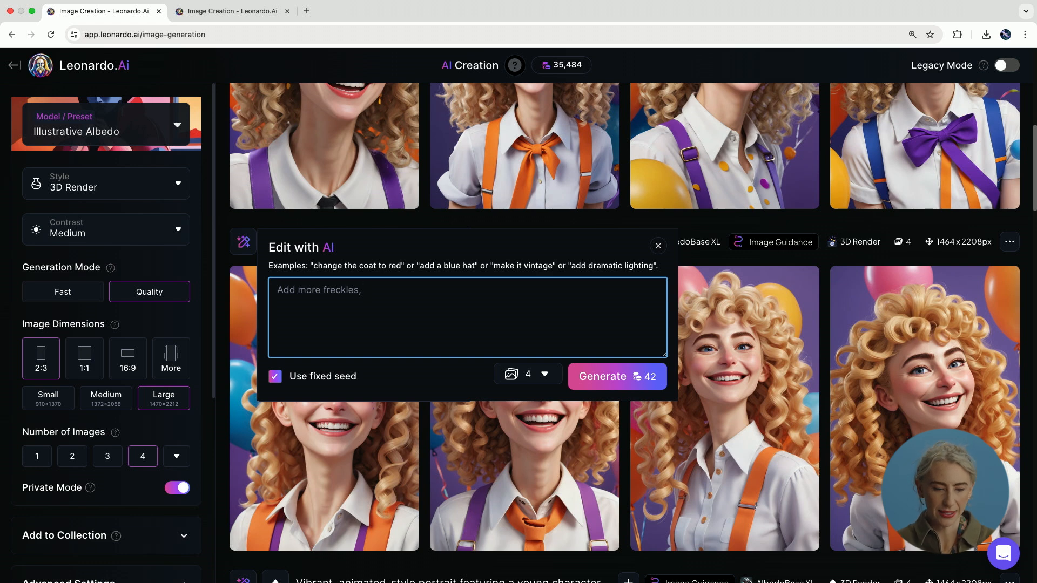
pyautogui.write('make gher')
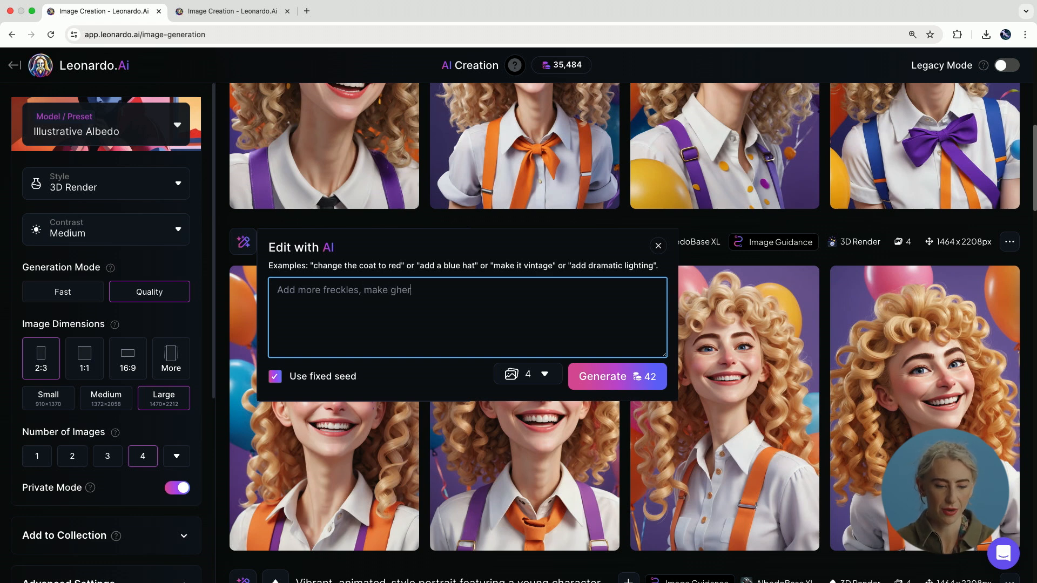
pyautogui.write('er h')
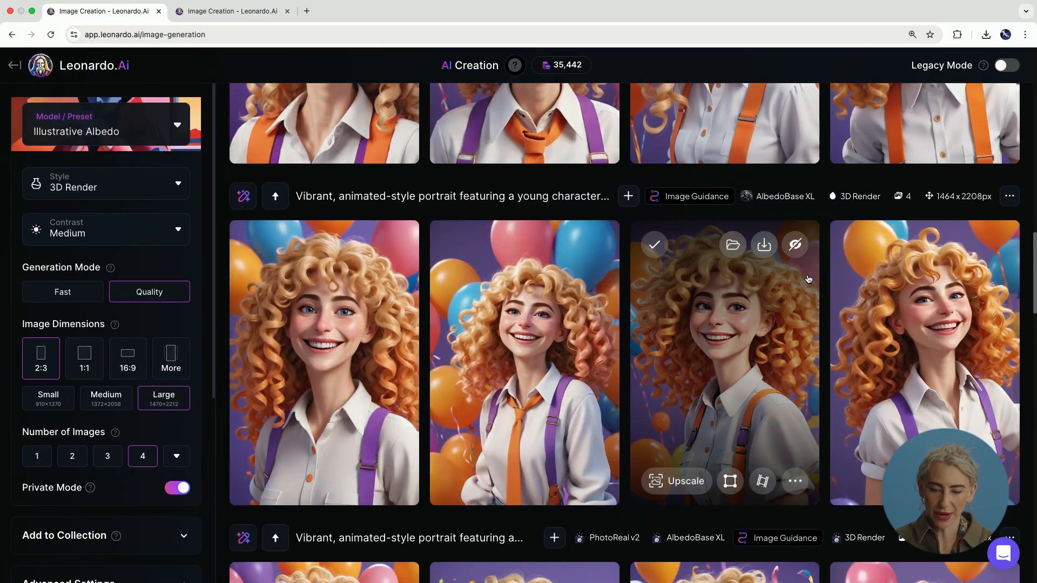
# Step: Scroll to the freckle-edit results and view the third portrait full size
pyautogui.scroll(-3)
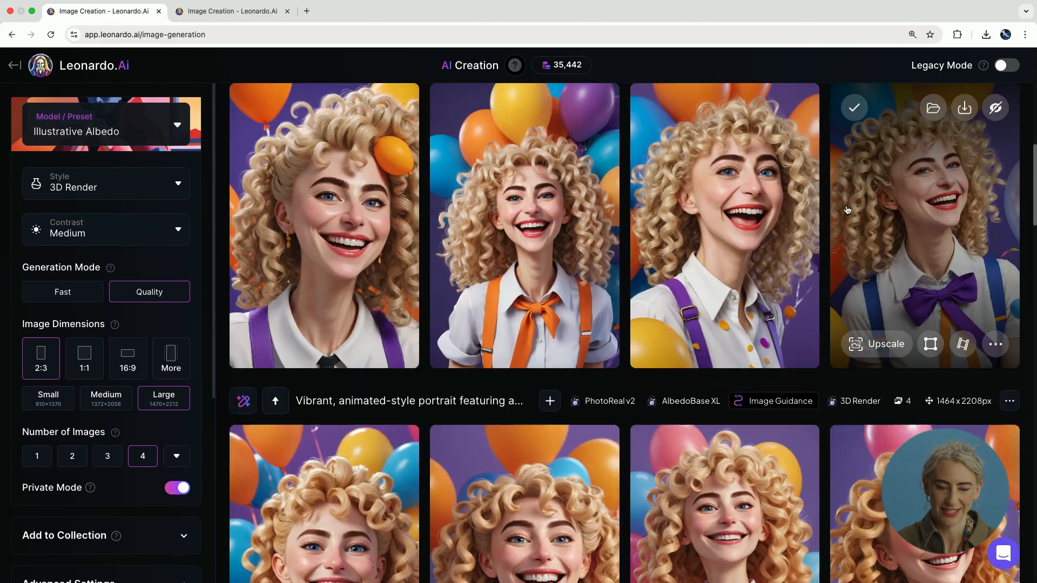
pyautogui.scroll(-3)
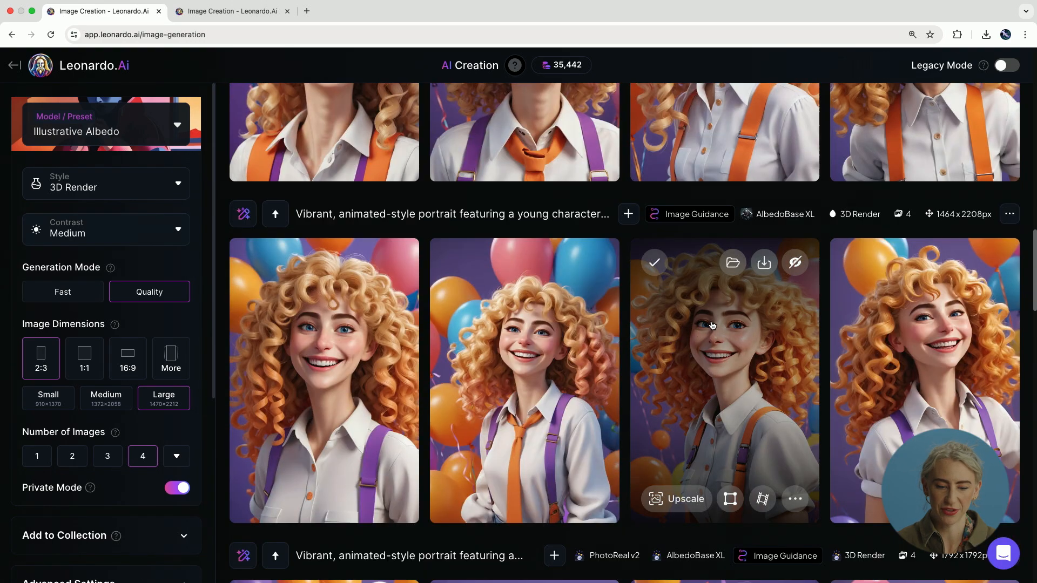
pyautogui.click(712, 325)
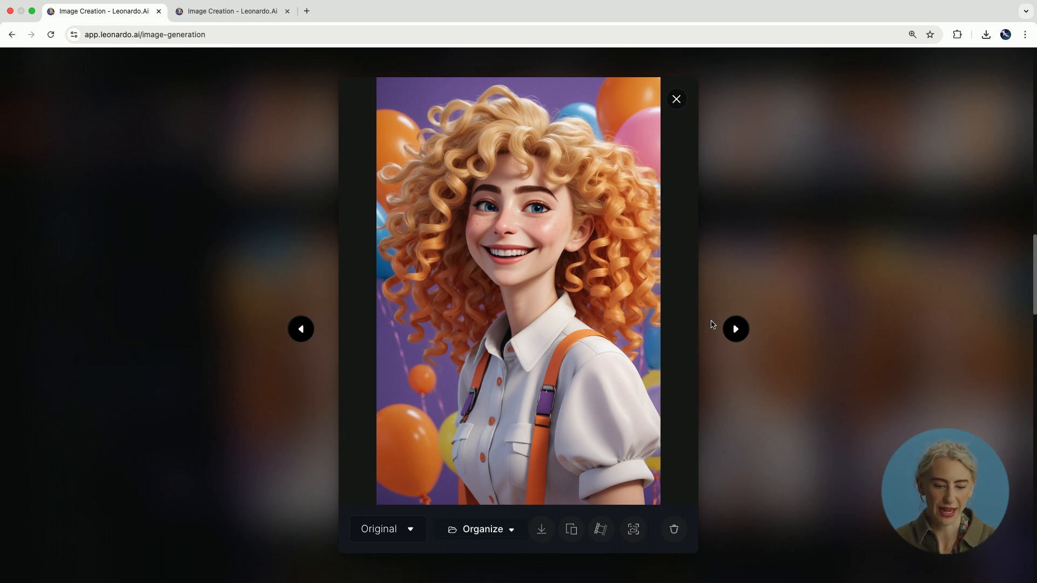
pyautogui.moveTo(633, 529)
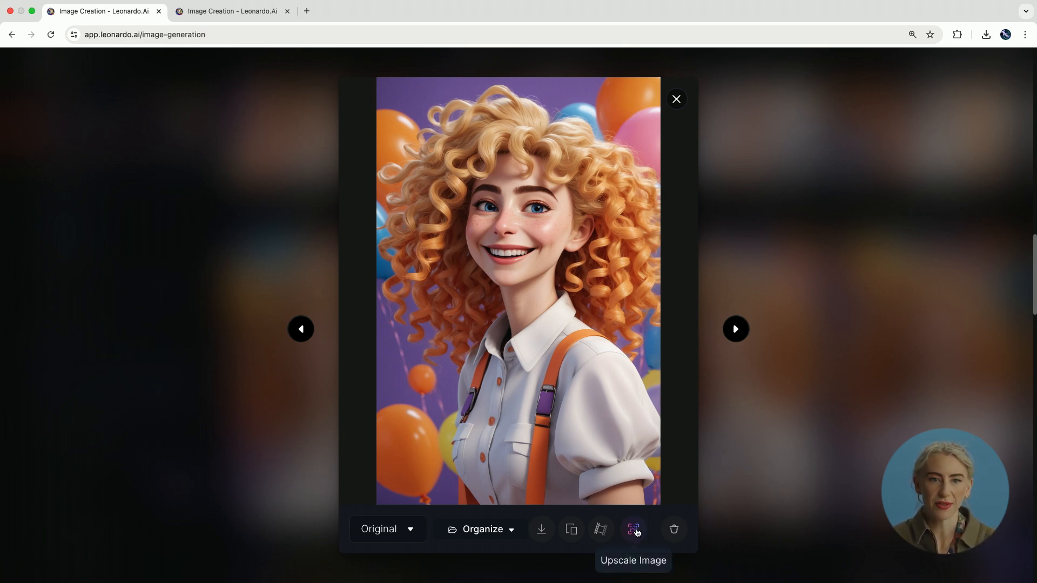
# Step: Upscale the portrait 2× at High strength with the Artistic upscaler style
pyautogui.click(633, 529)
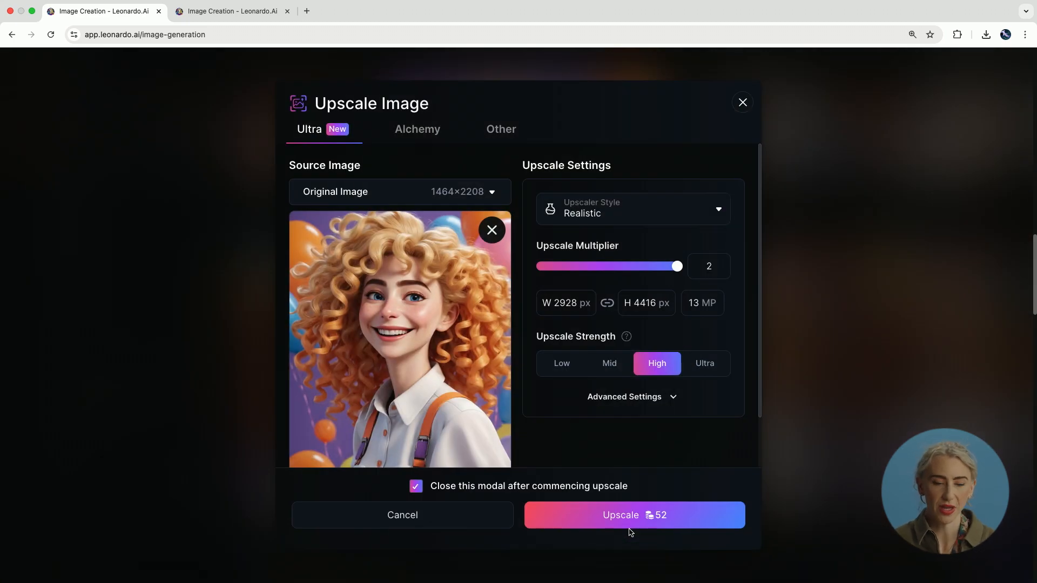
pyautogui.click(632, 210)
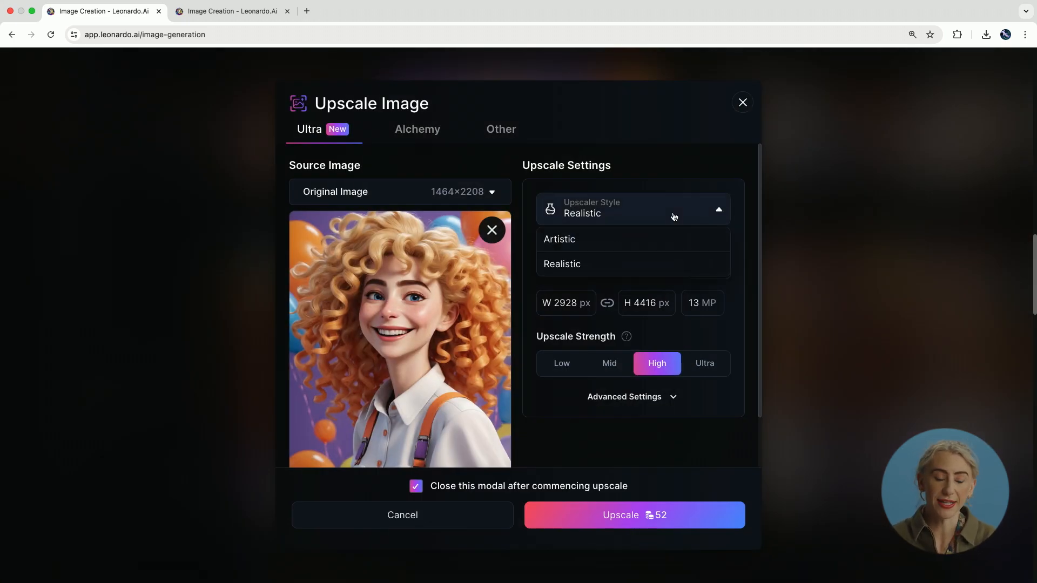
pyautogui.moveTo(630, 247)
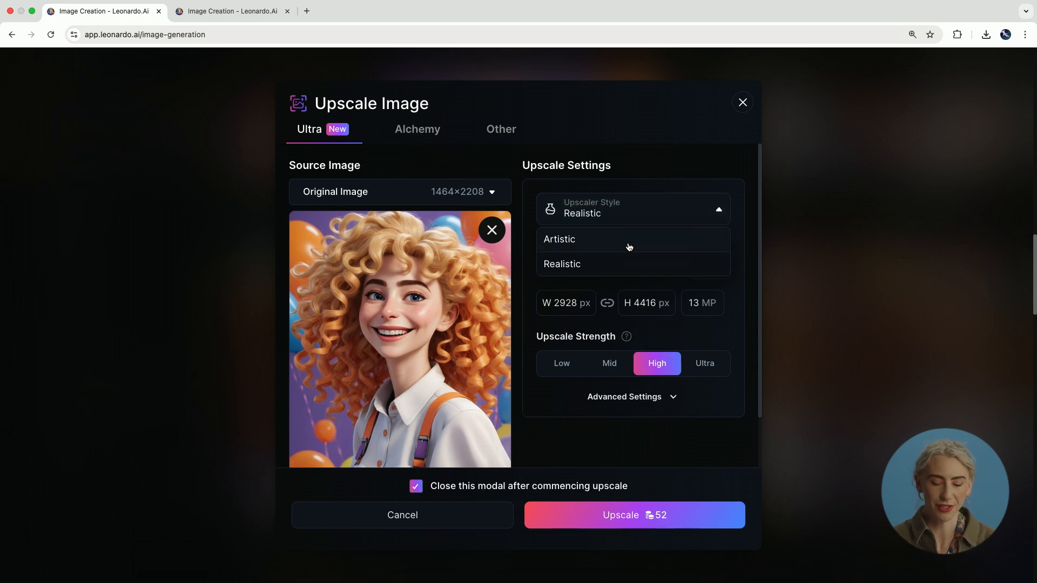
pyautogui.click(560, 238)
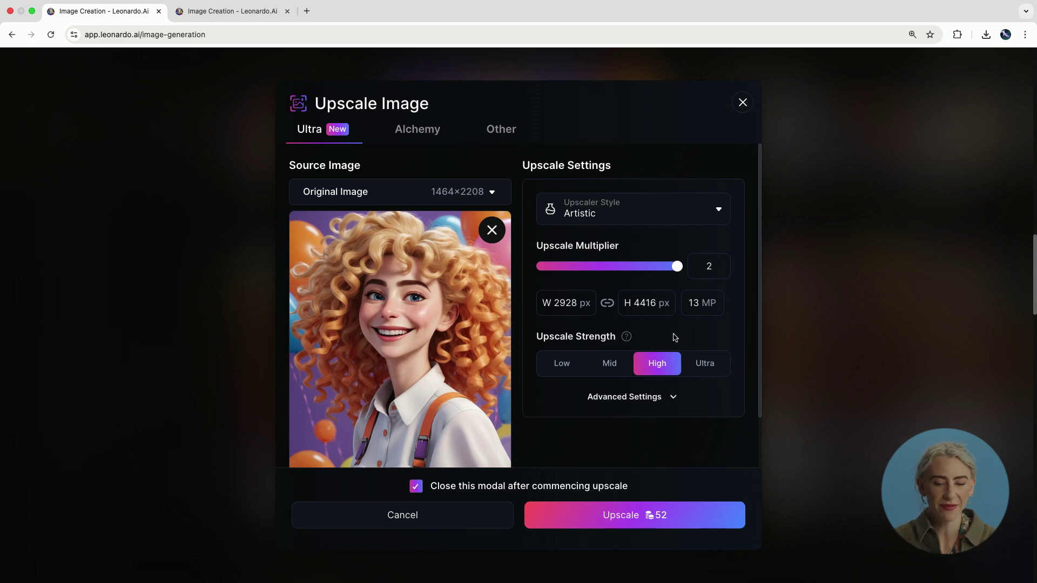
pyautogui.click(633, 515)
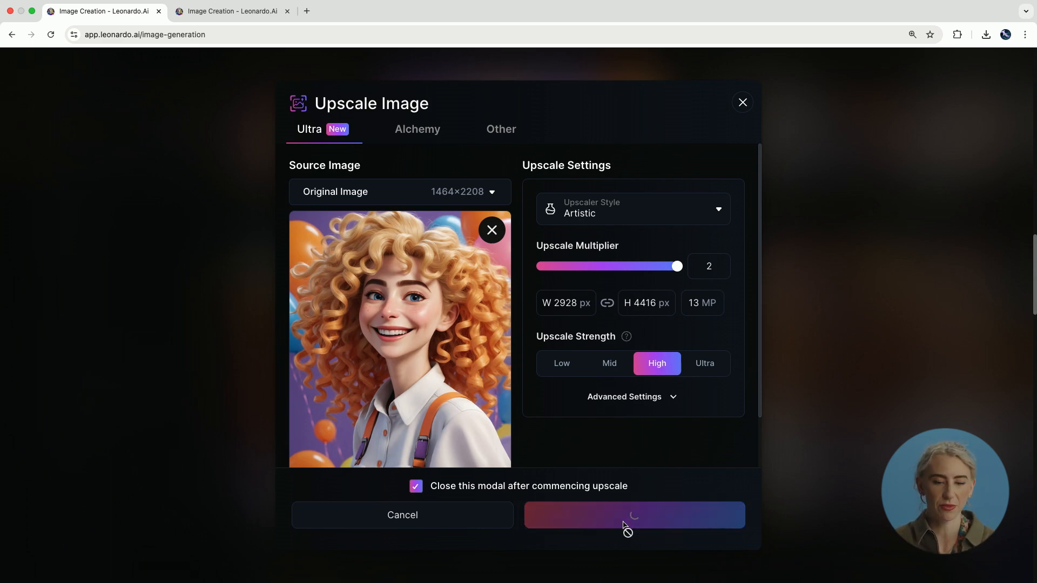
pyautogui.click(633, 515)
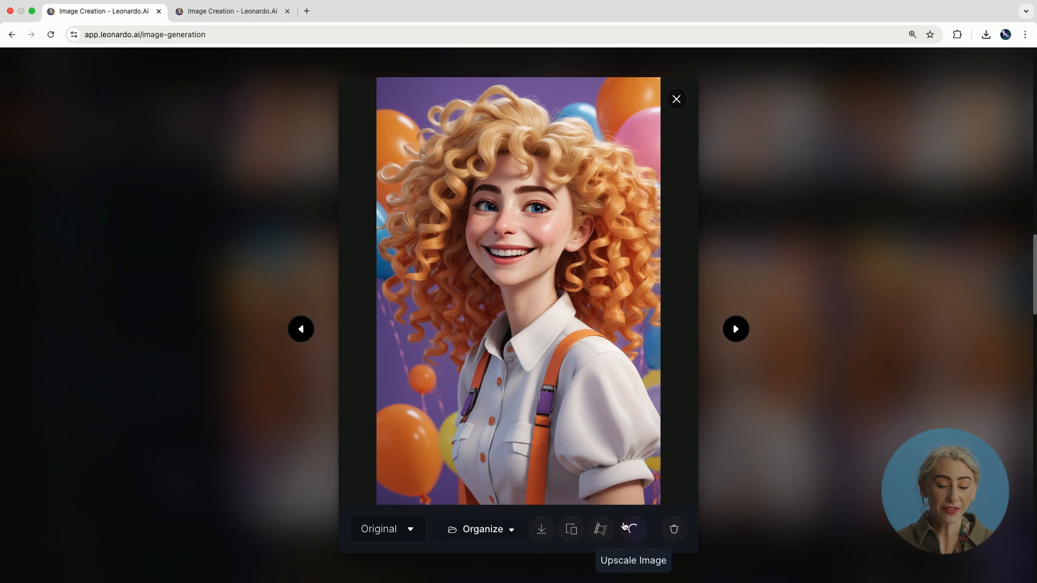
pyautogui.click(632, 529)
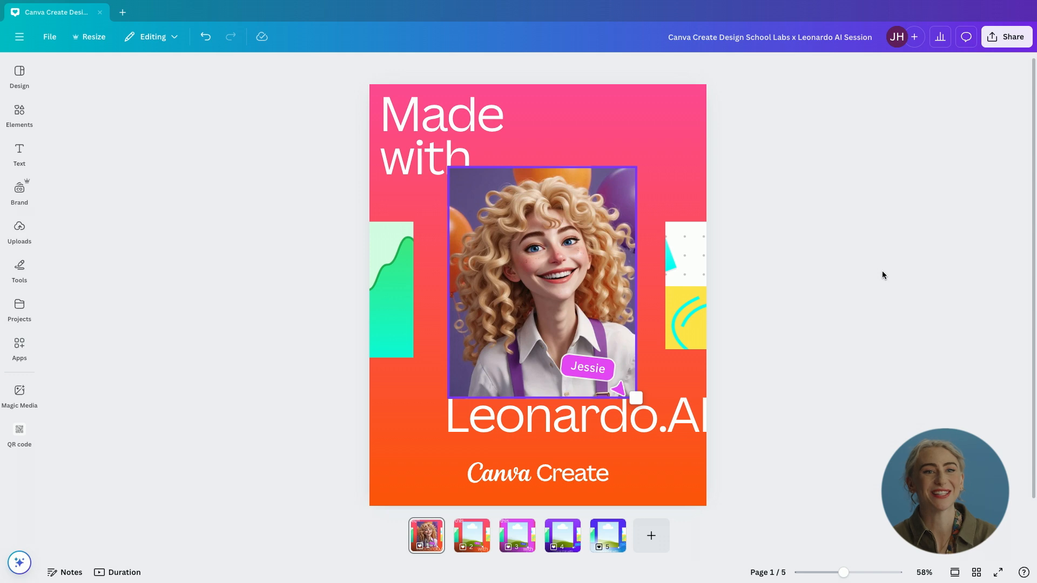
pyautogui.moveTo(814, 268)
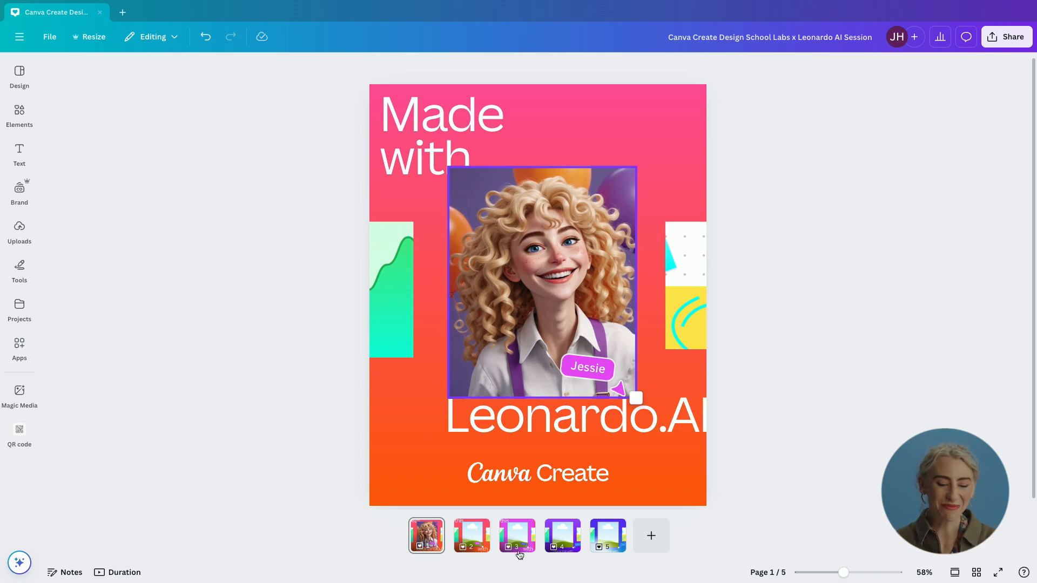
# Step: Show page 2 of the Canva design, the 'I made this with Leonardo.AI' layout
pyautogui.click(471, 535)
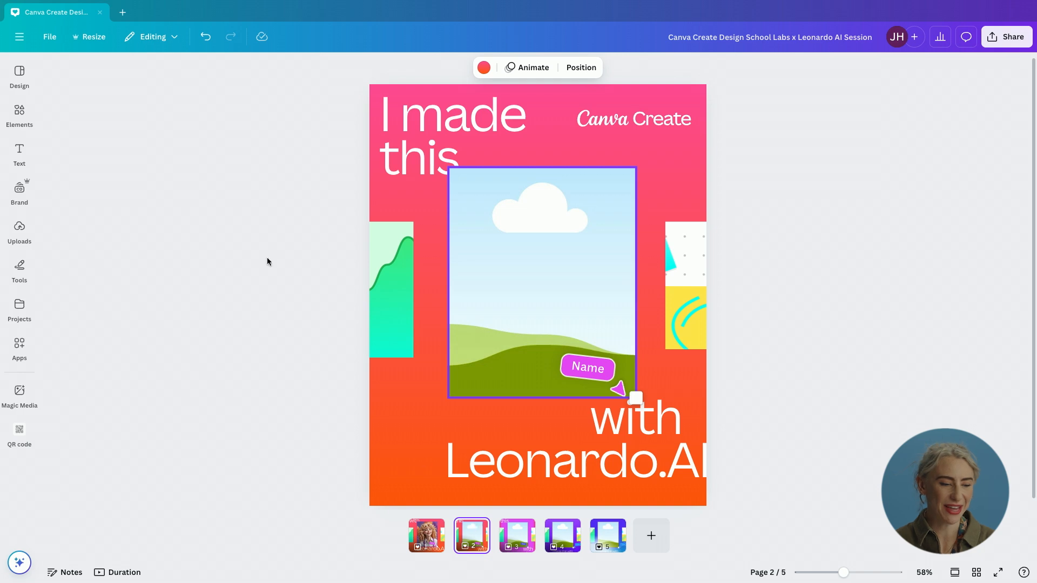
pyautogui.click(19, 225)
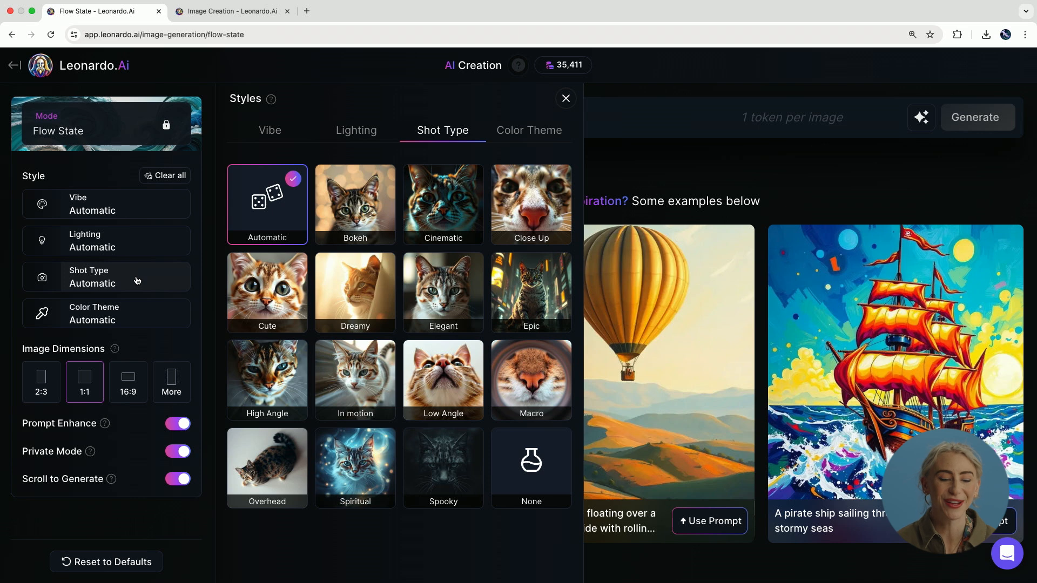
# Step: Close the Shot Type style choices, leaving every Flow State style on Automatic
pyautogui.click(566, 98)
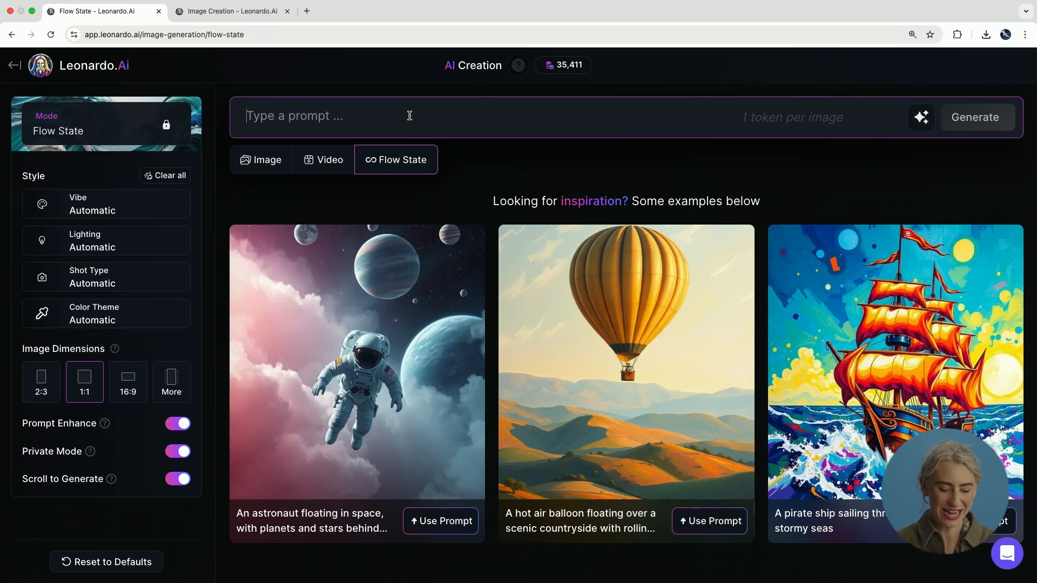
# Step: Generate a Flow State feed for the prompt 'a rubber duck' and browse down through it
pyautogui.write('a rubber du')
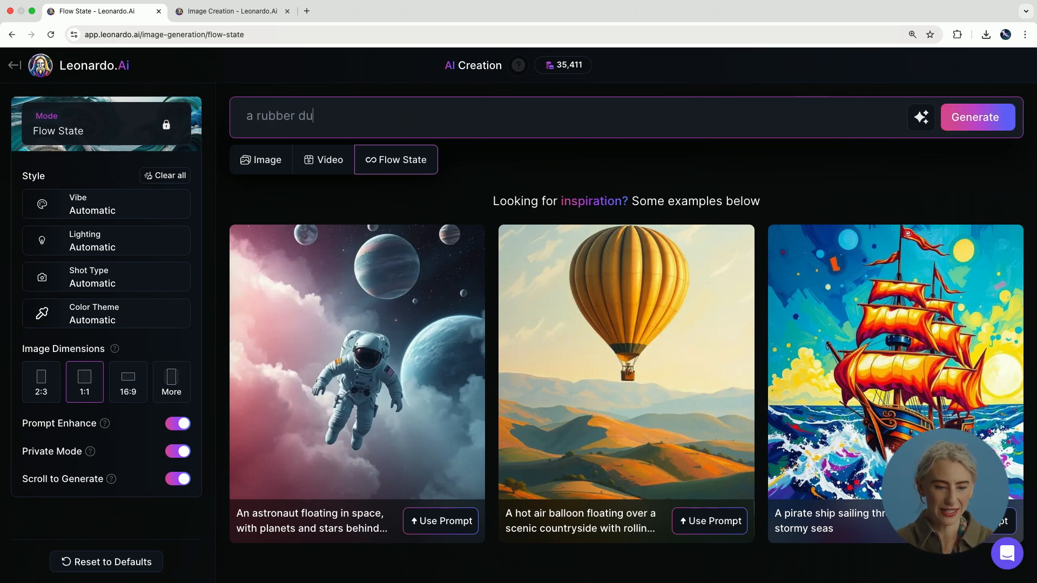
pyautogui.write('ck')
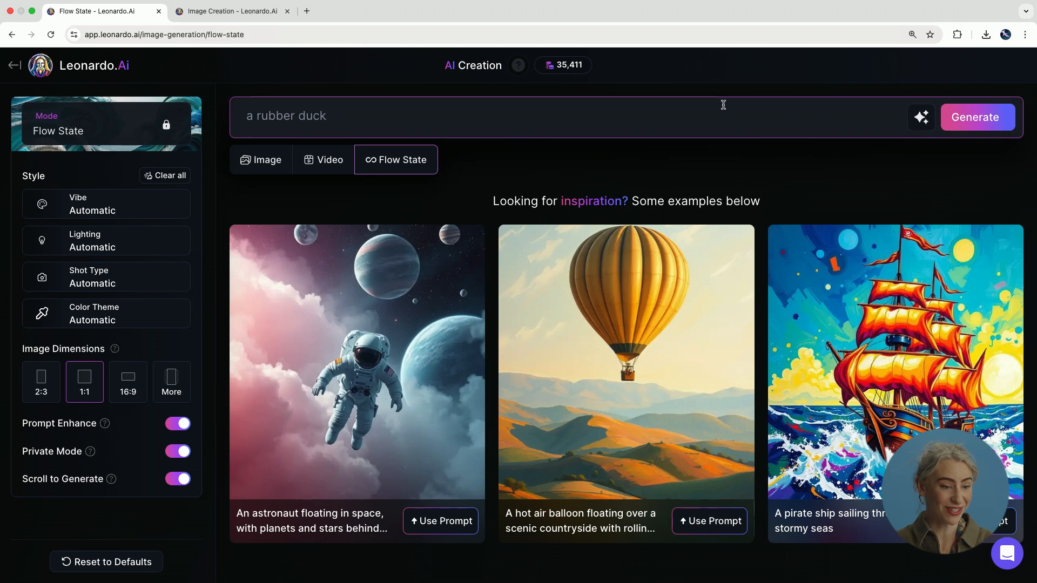
pyautogui.click(977, 117)
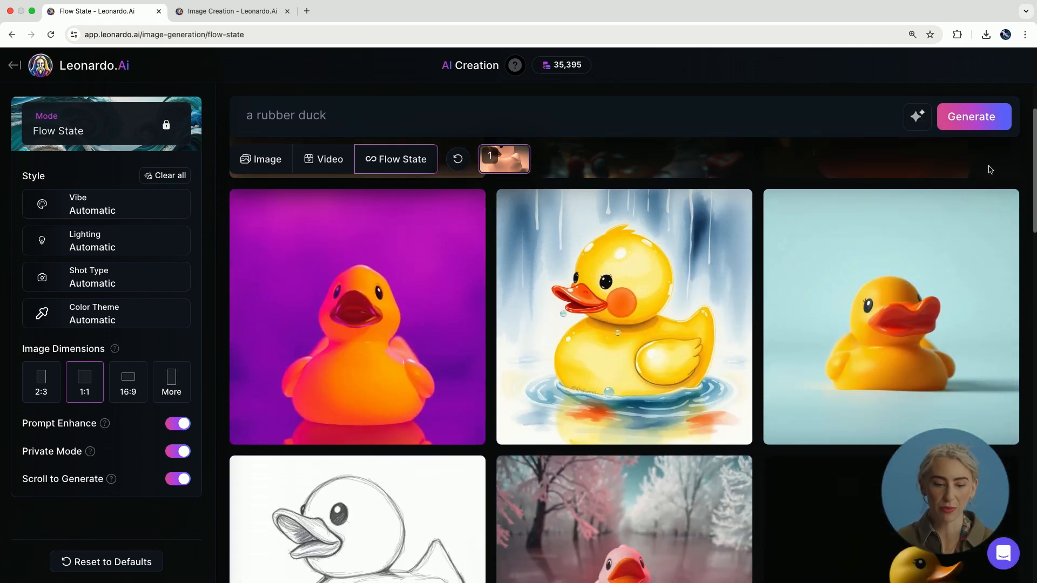
pyautogui.scroll(-3)
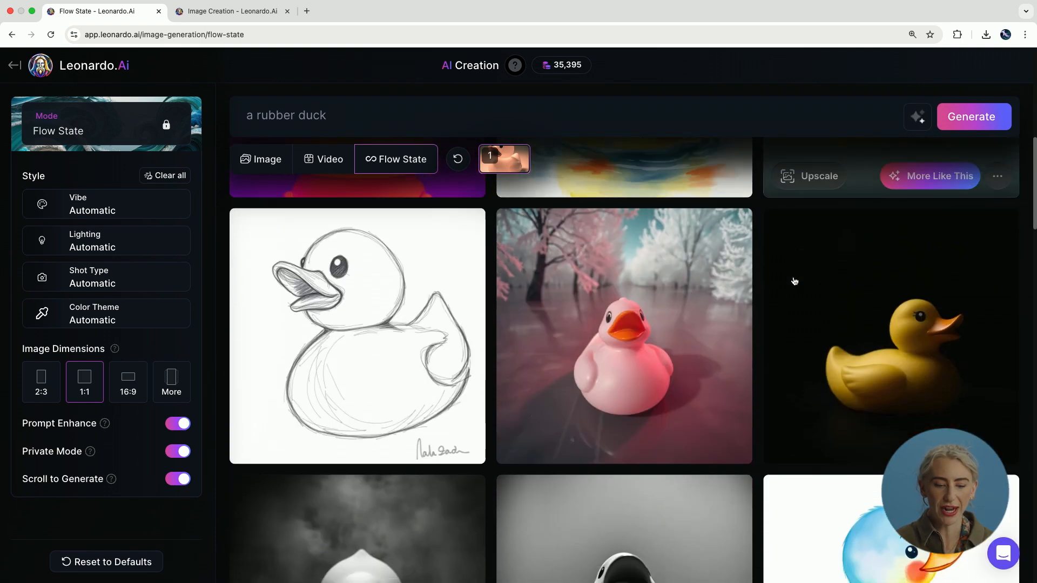
pyautogui.scroll(-3)
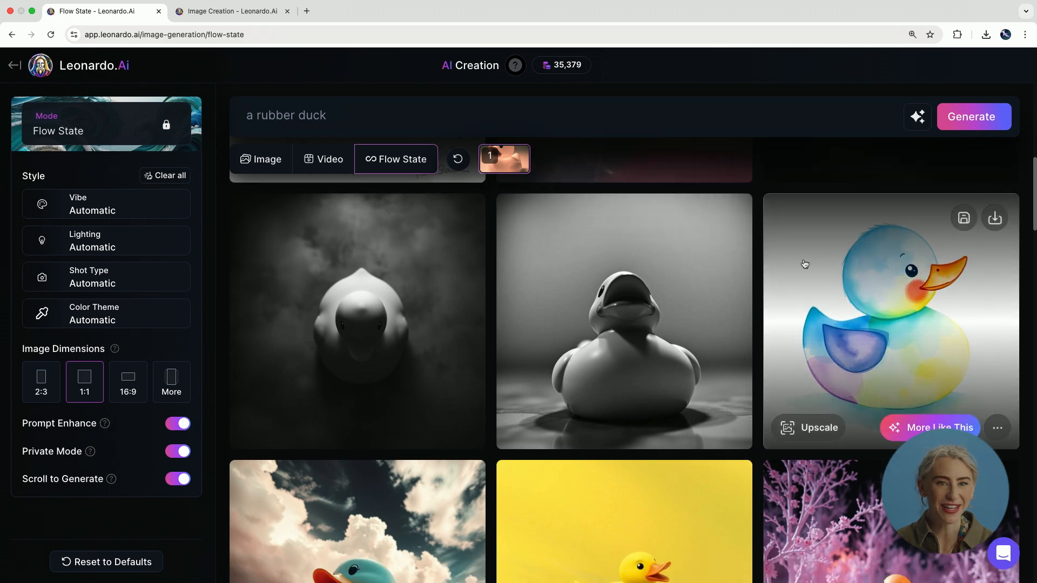
pyautogui.scroll(-3)
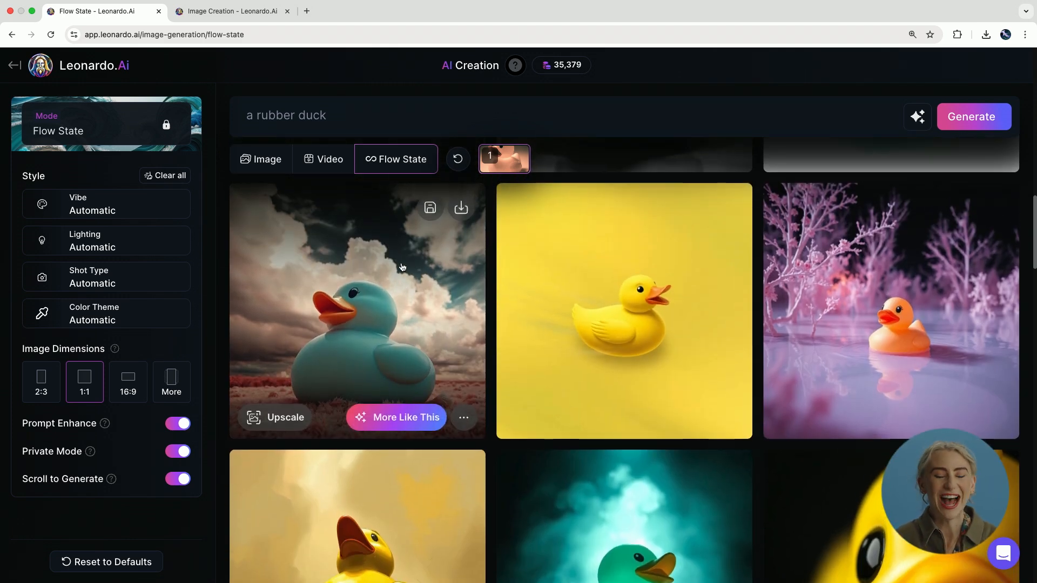
pyautogui.scroll(-3)
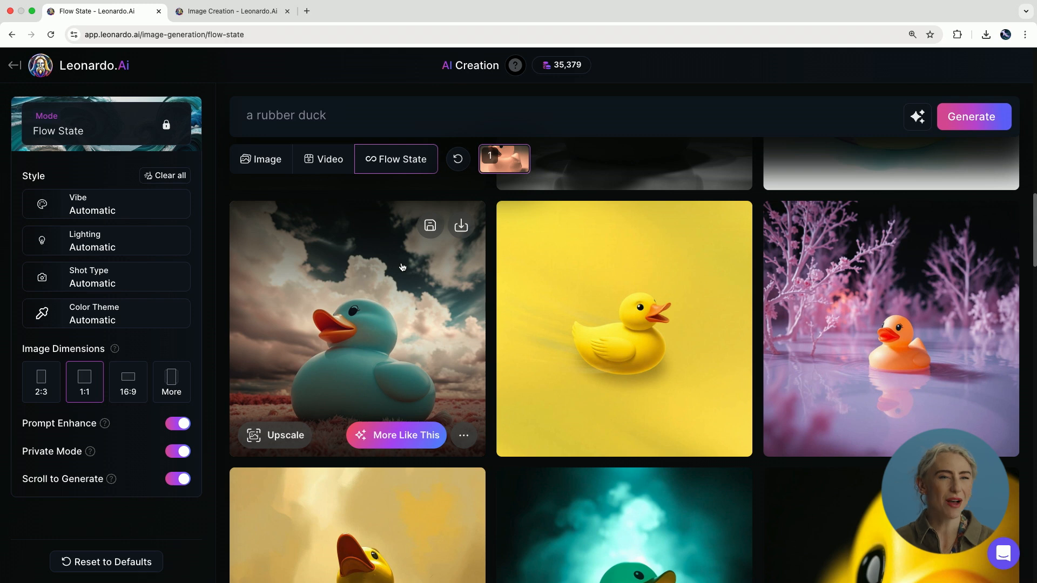
pyautogui.moveTo(460, 339)
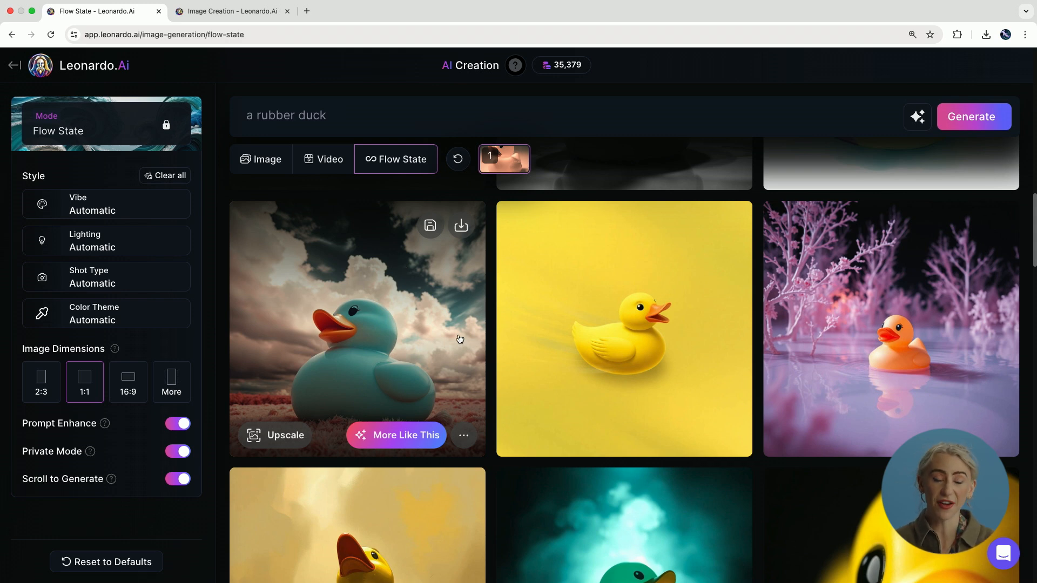
# Step: Refine the feed toward the teal duck in clouds, view a stormy duck enlarged, then return to the feed
pyautogui.click(970, 117)
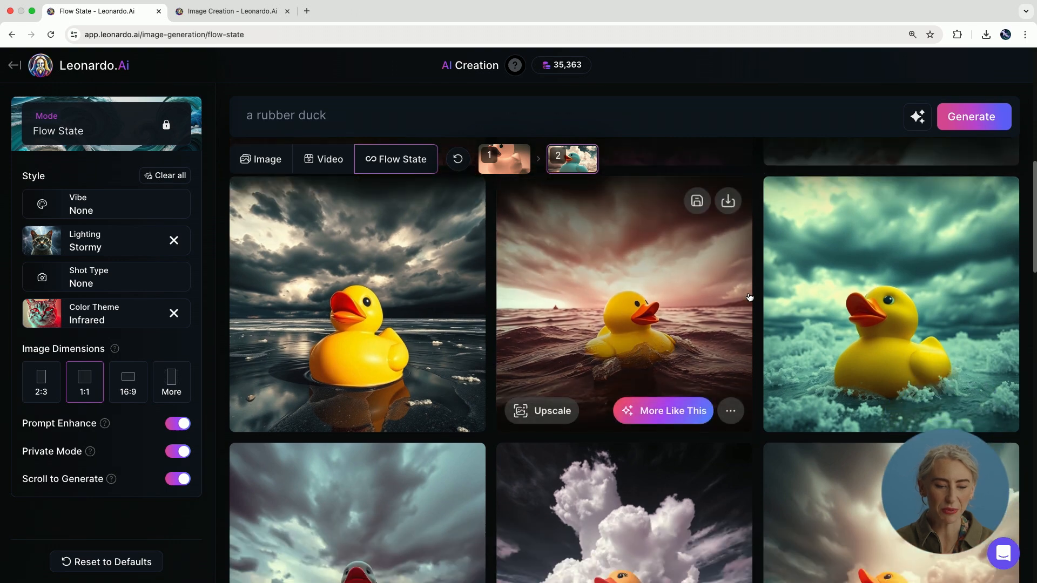
pyautogui.scroll(-3)
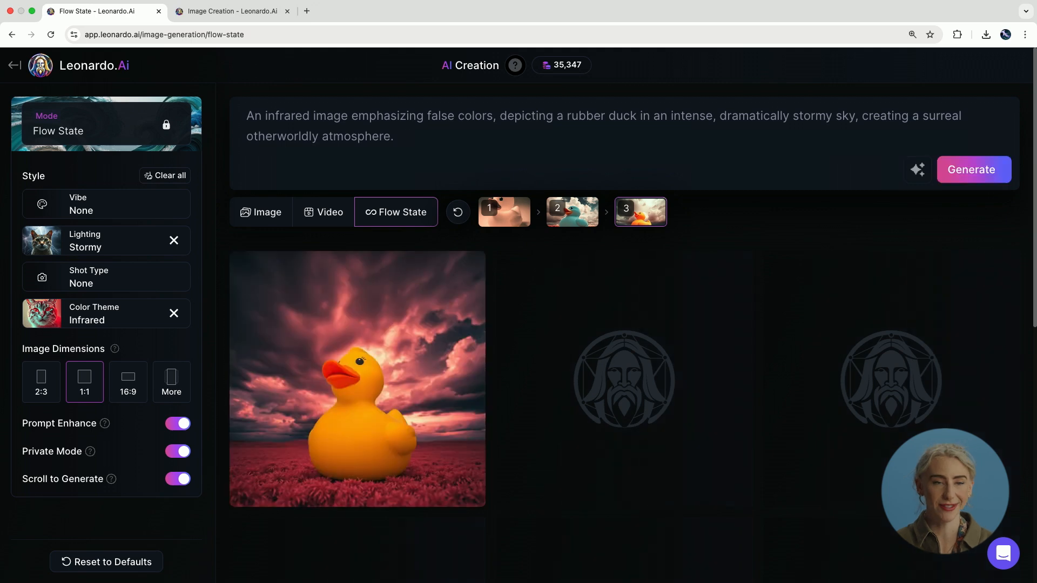
pyautogui.click(974, 169)
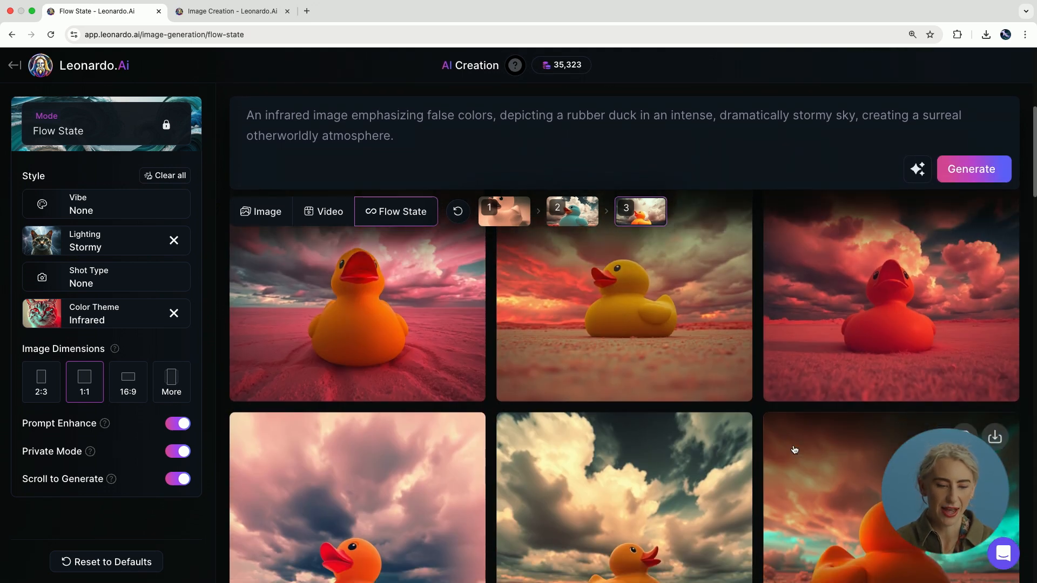
pyautogui.moveTo(399, 350)
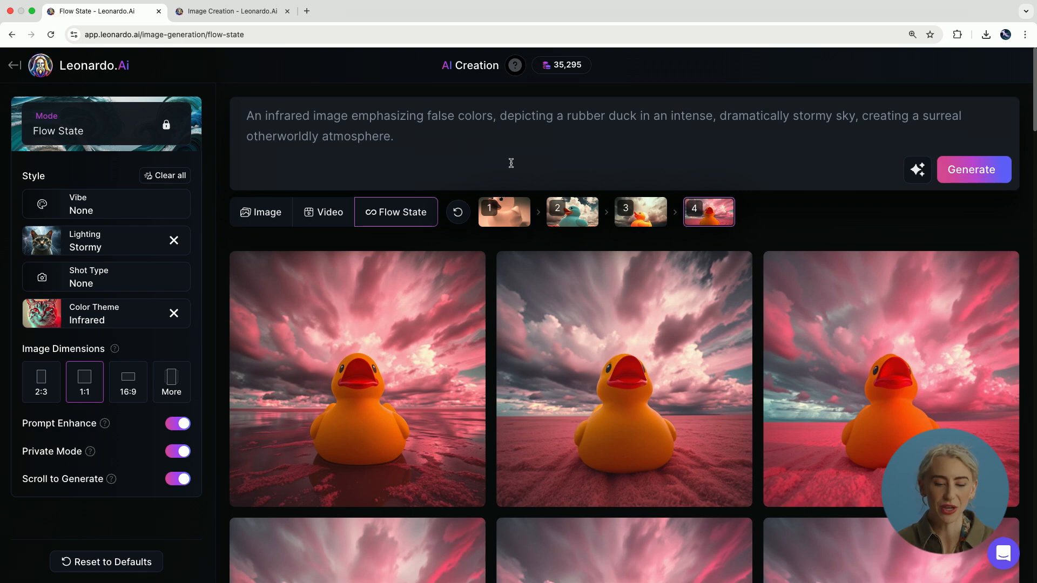
pyautogui.scroll(-3)
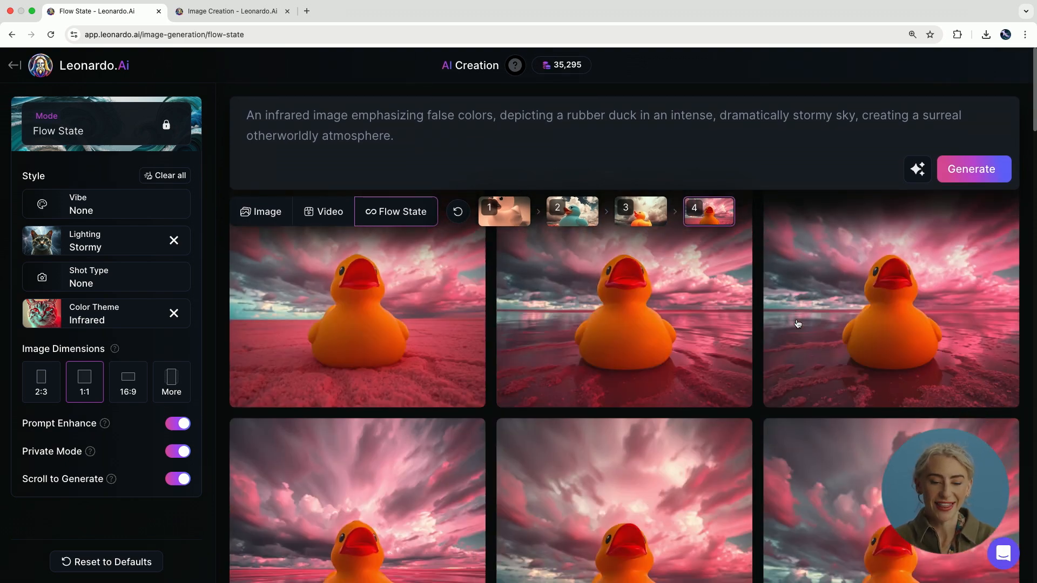
pyautogui.scroll(-3)
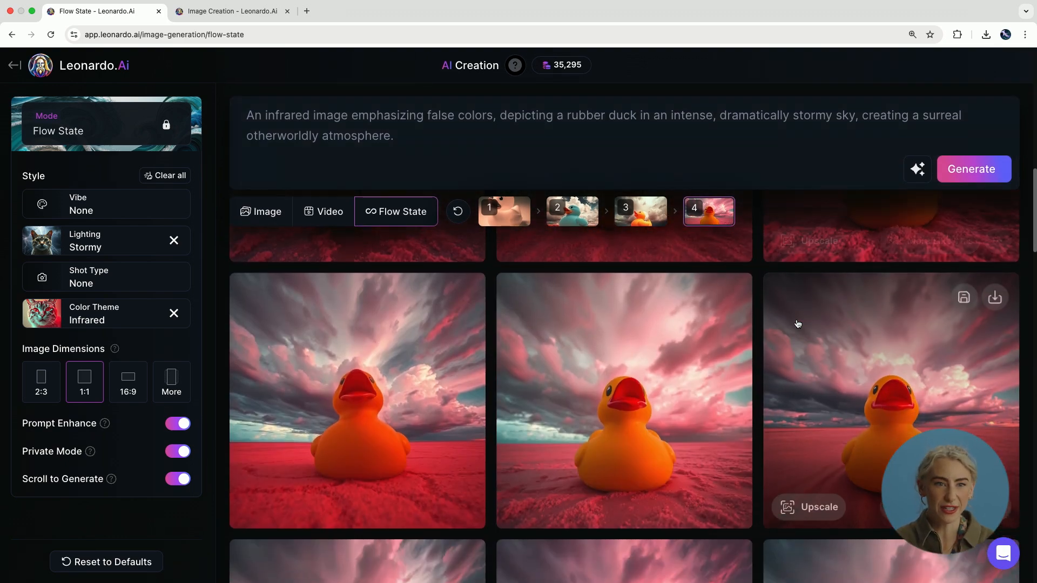
pyautogui.moveTo(655, 380)
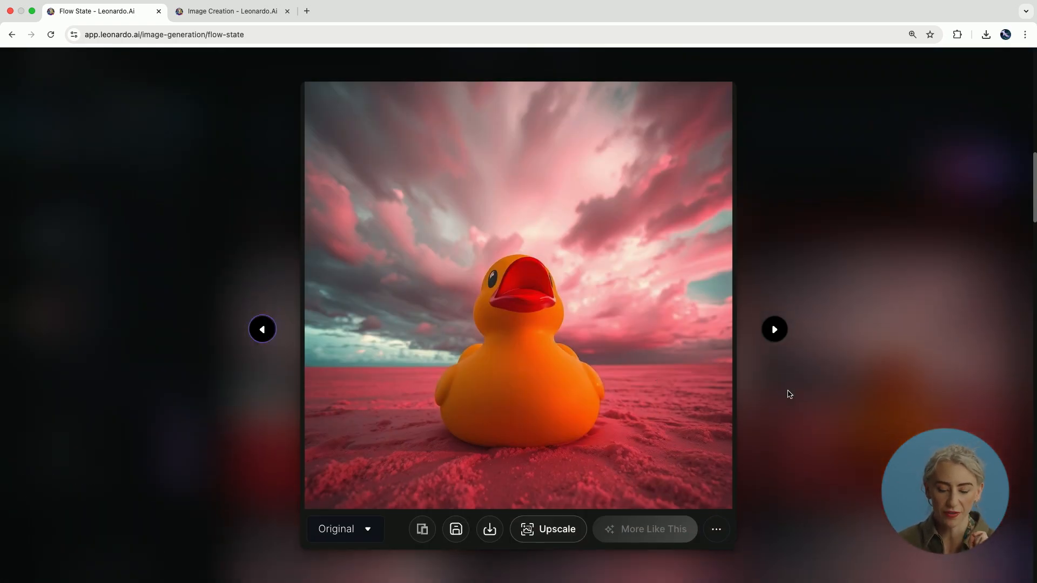
pyautogui.click(774, 329)
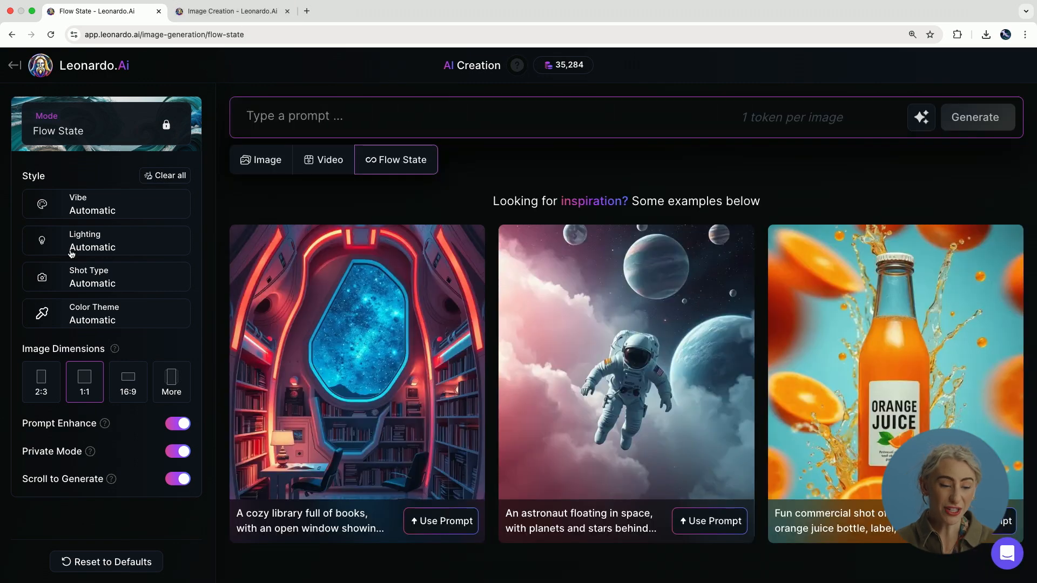
# Step: Set the Flow State styles to Close Up shot type and Golden Hour lighting
pyautogui.click(92, 240)
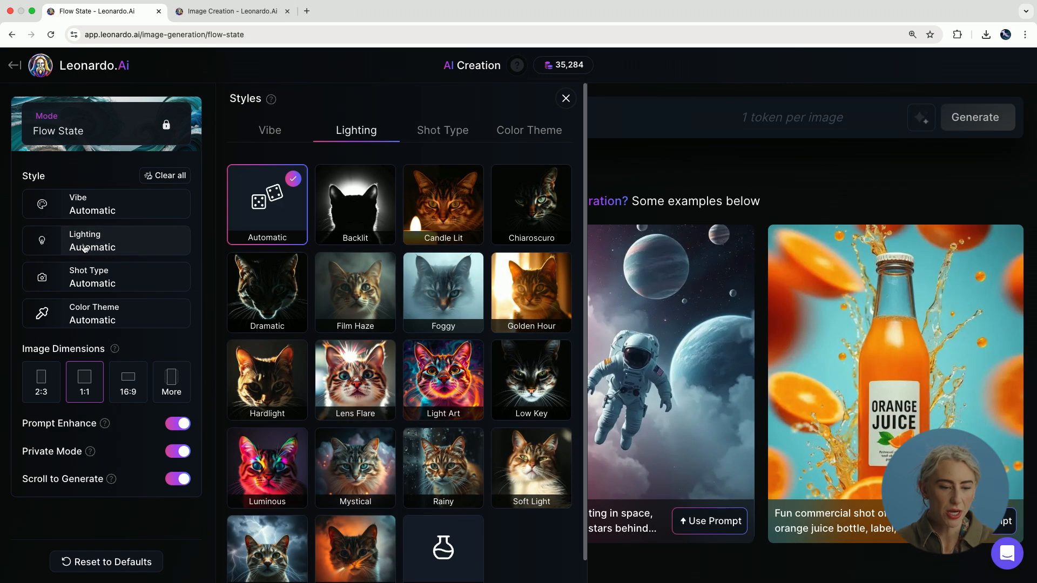
pyautogui.click(443, 130)
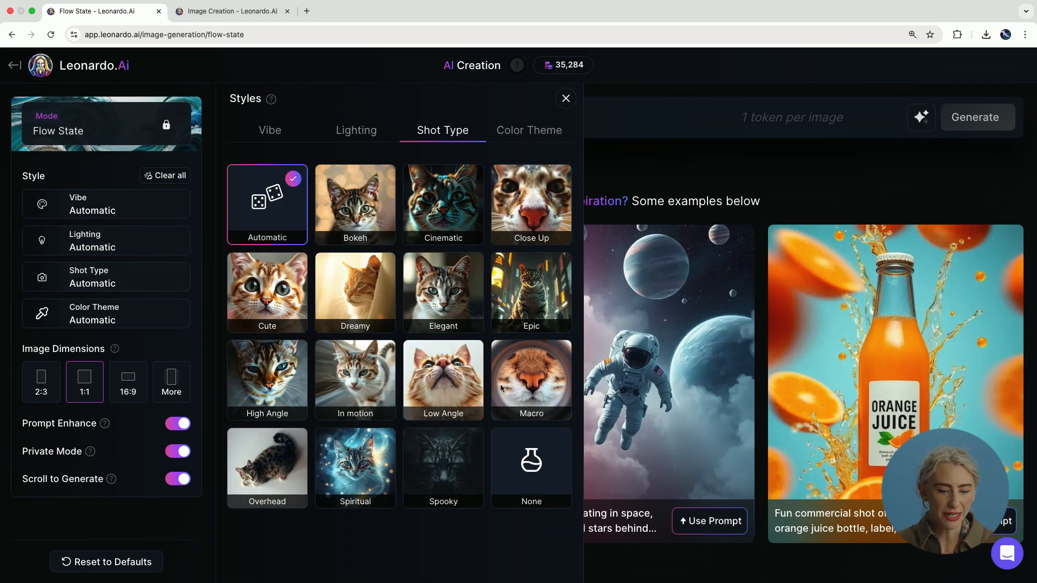
pyautogui.click(532, 205)
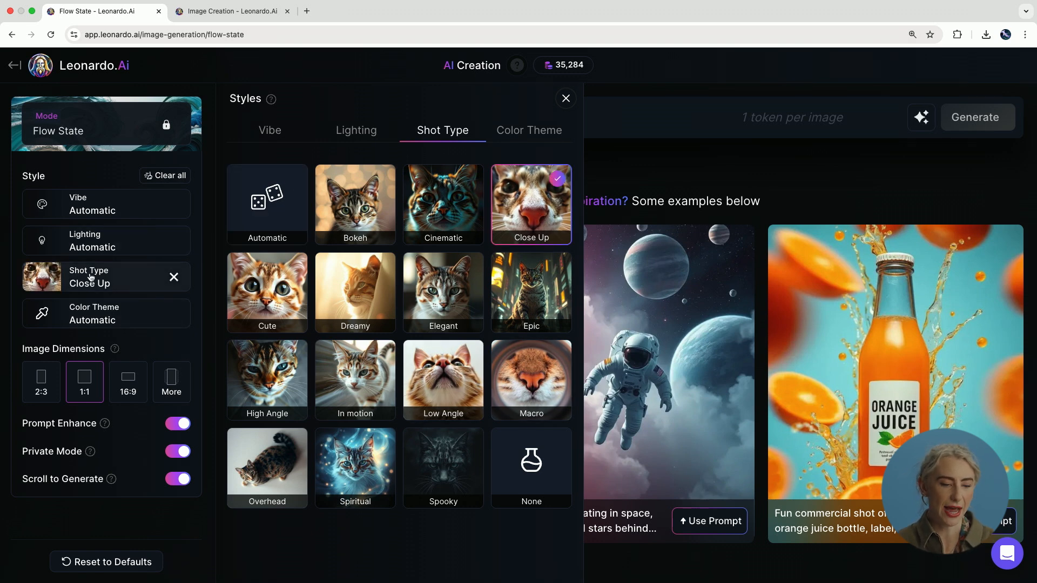
pyautogui.click(356, 129)
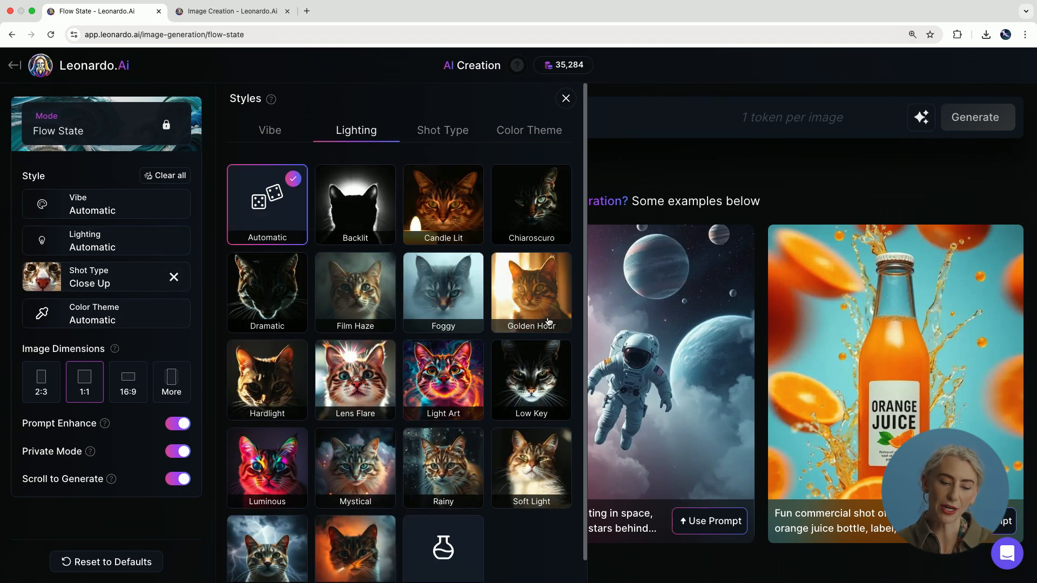
pyautogui.click(532, 293)
pyautogui.write('a rubber')
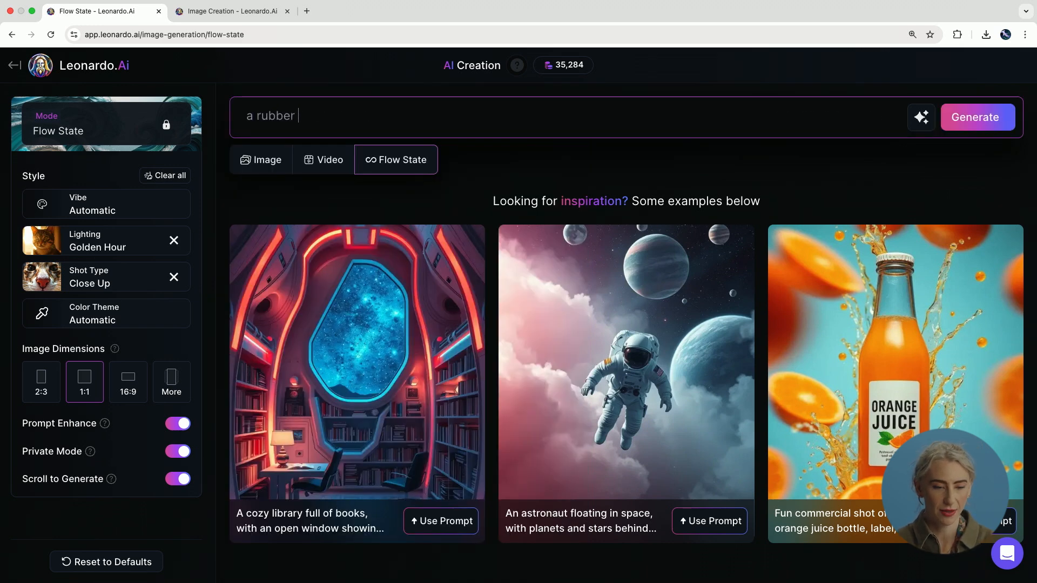
# Step: Generate the 'a rubber duck' feed with the new styles and browse the results
pyautogui.write('duck')
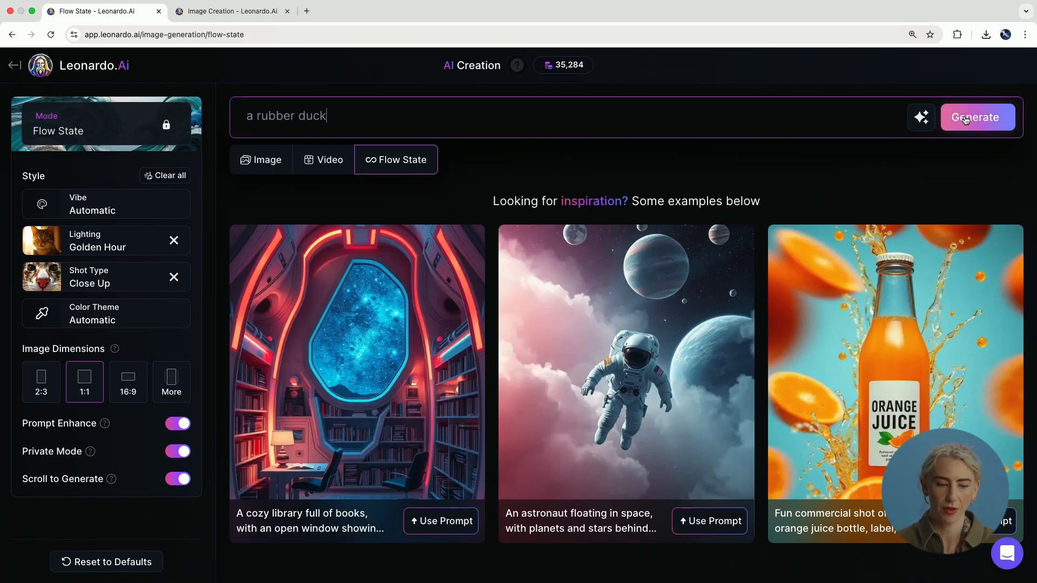
pyautogui.click(975, 116)
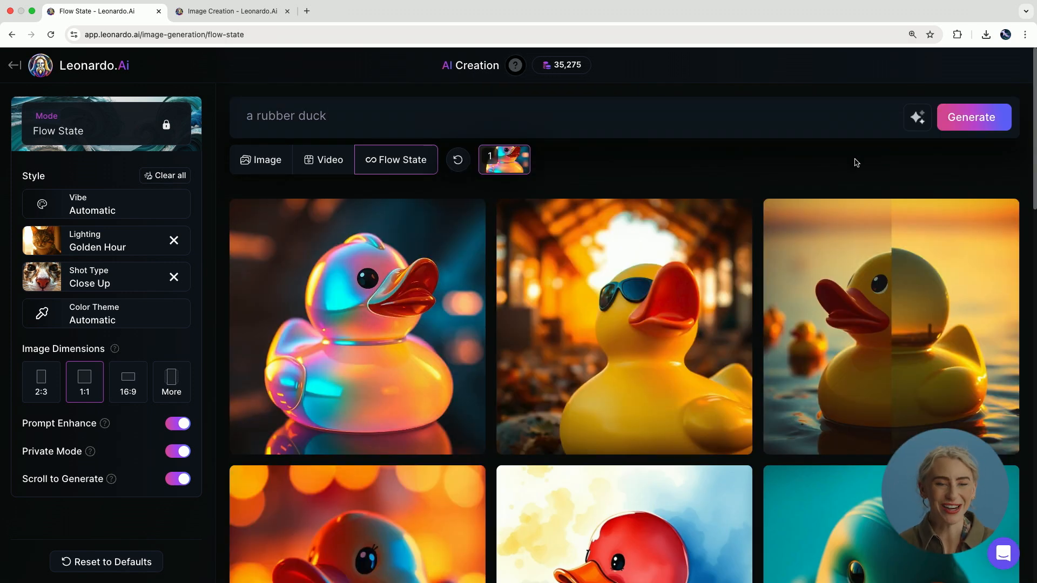
pyautogui.scroll(-3)
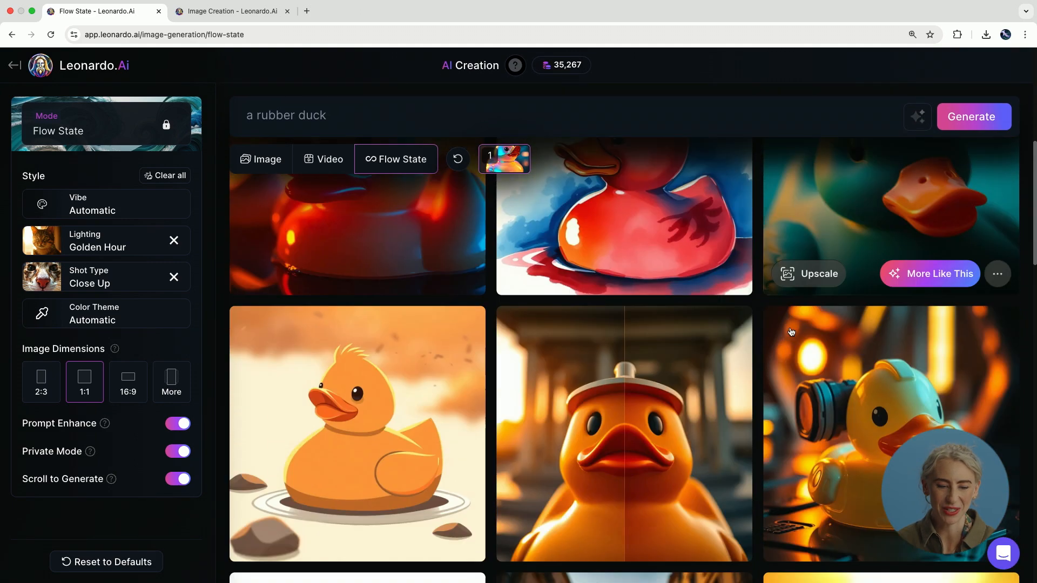
pyautogui.scroll(-3)
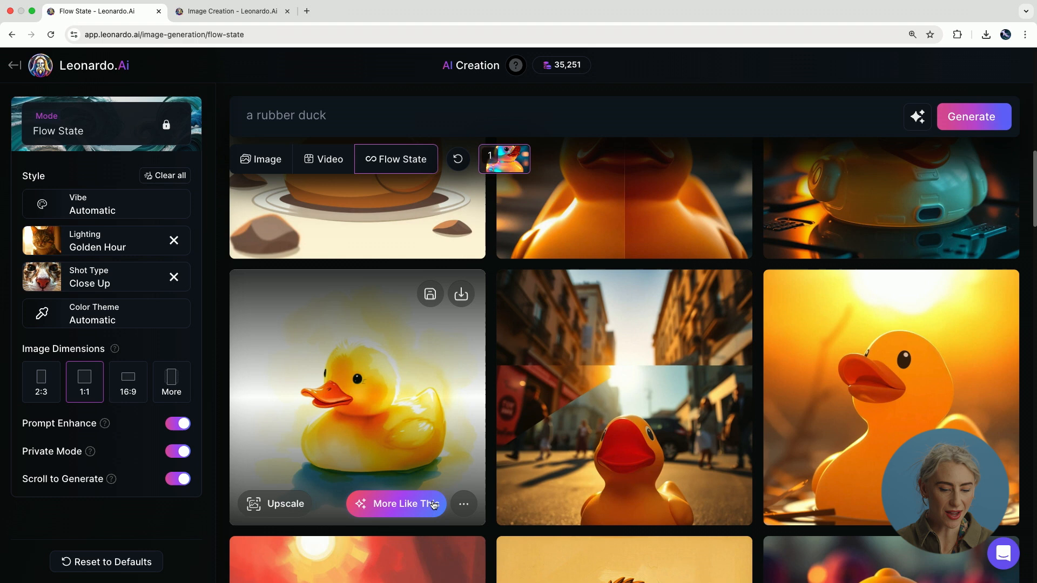
# Step: Refine the feed twice with More Like This on watercolor golden-light ducks
pyautogui.click(402, 503)
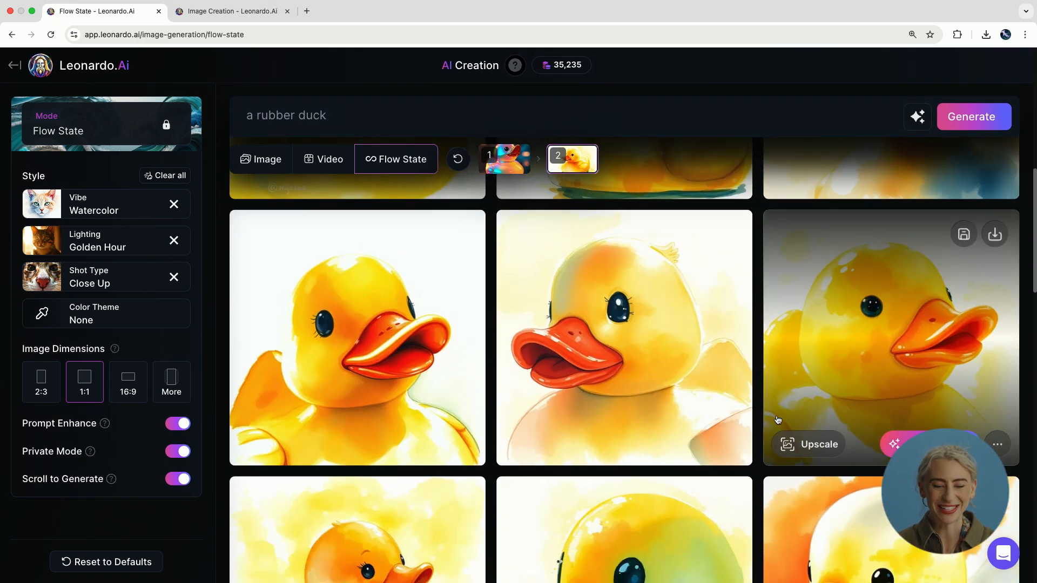
pyautogui.click(972, 117)
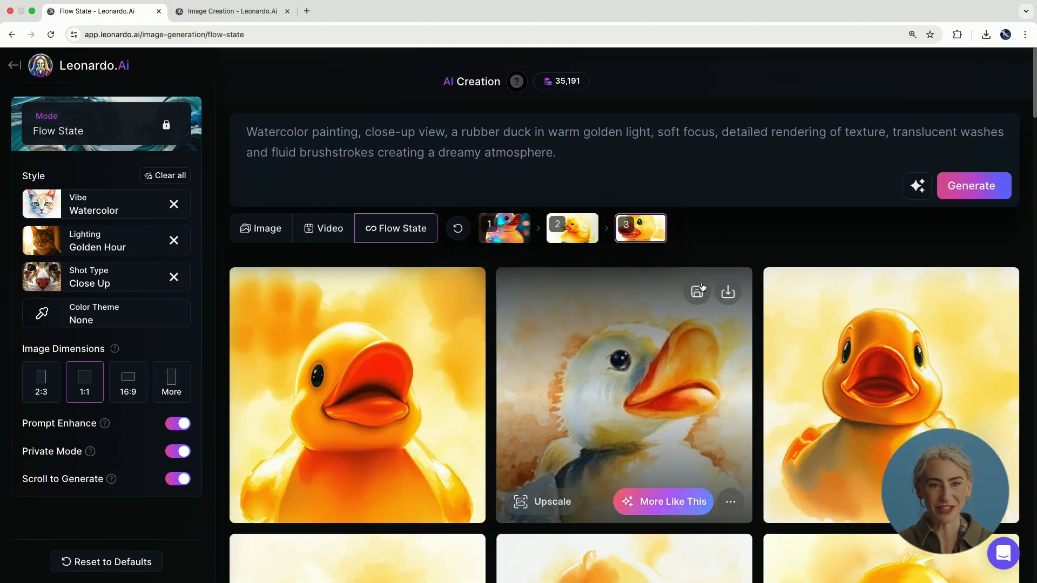
# Step: Upscale the white-and-orange watercolor duck 2× Artistic at Ultra strength to 2048 × 2048
pyautogui.click(622, 395)
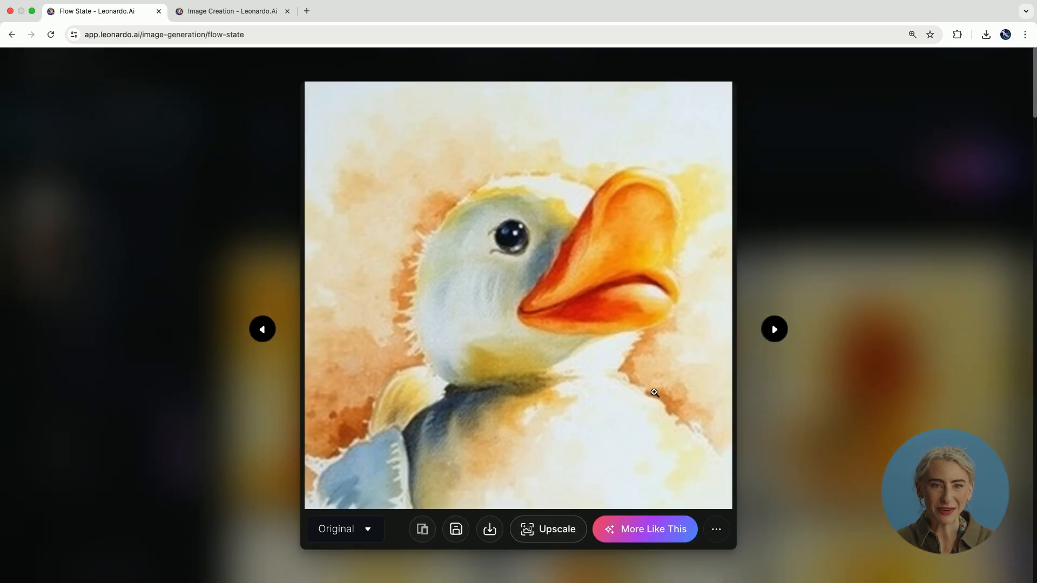
pyautogui.moveTo(559, 534)
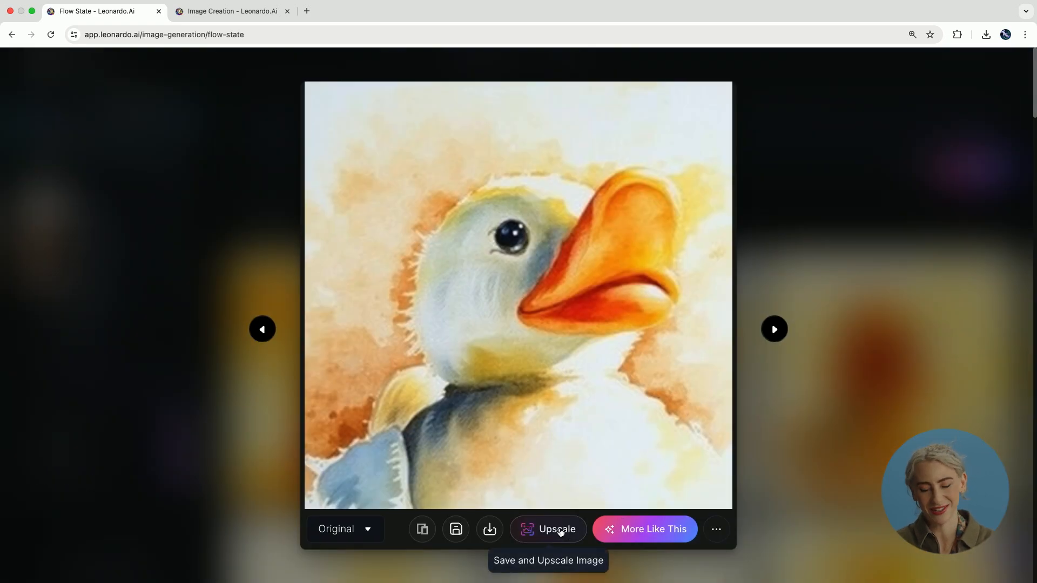
pyautogui.click(547, 530)
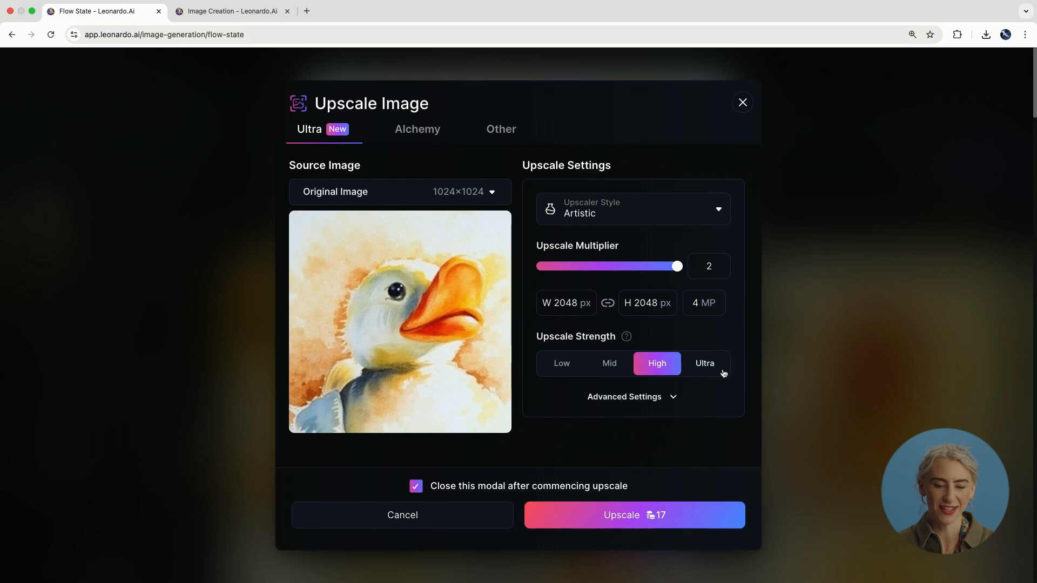
pyautogui.click(704, 363)
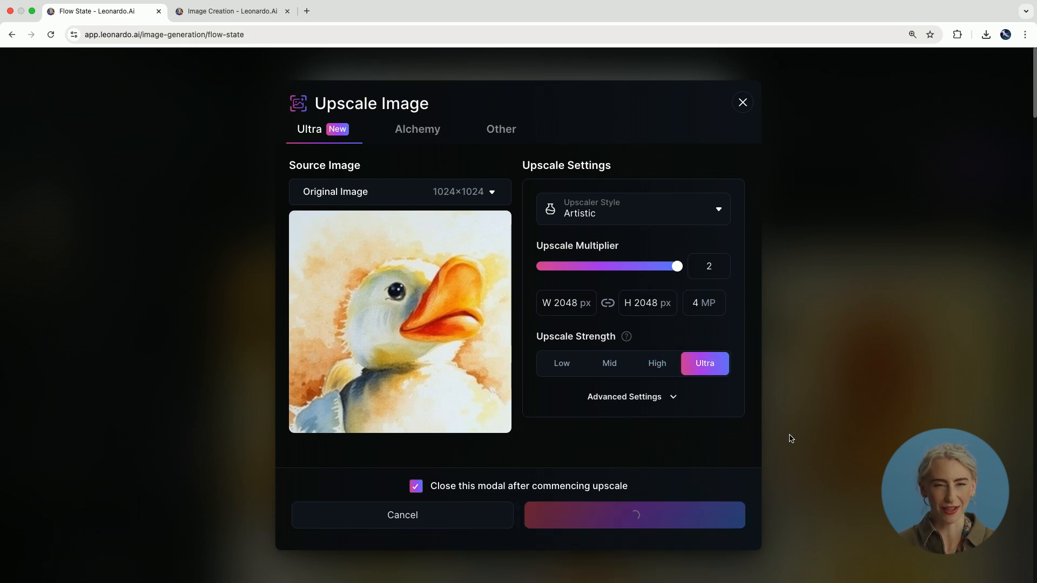
pyautogui.moveTo(855, 300)
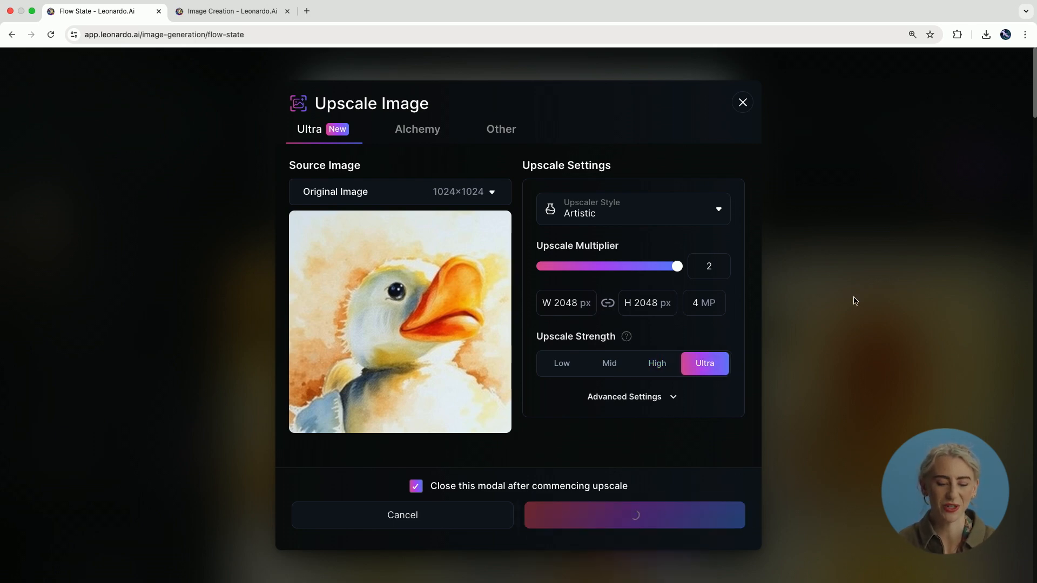
pyautogui.click(635, 513)
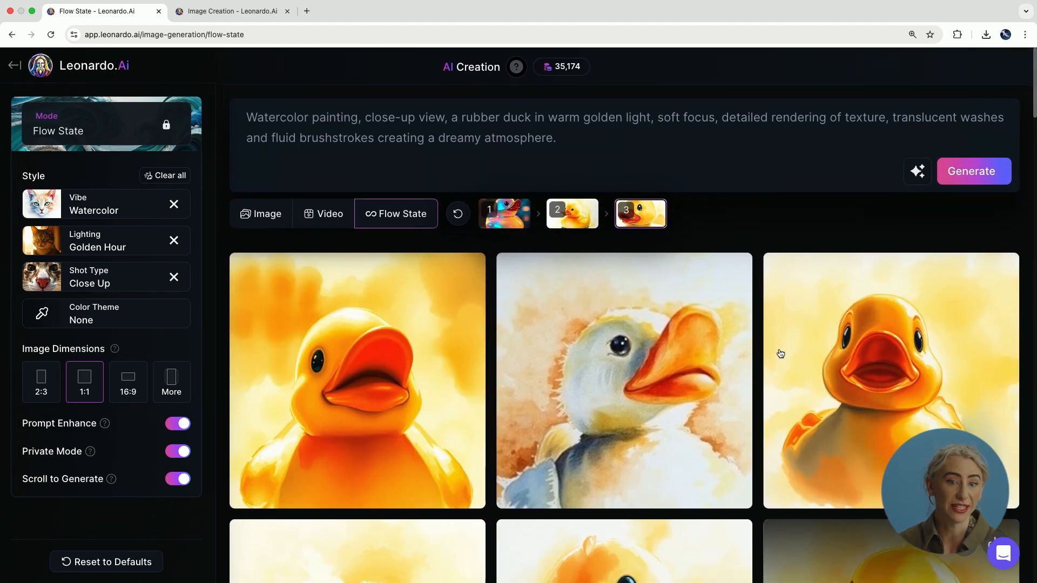
# Step: Switch to the second Leonardo tab showing the Library's Avatar collection
pyautogui.click(624, 380)
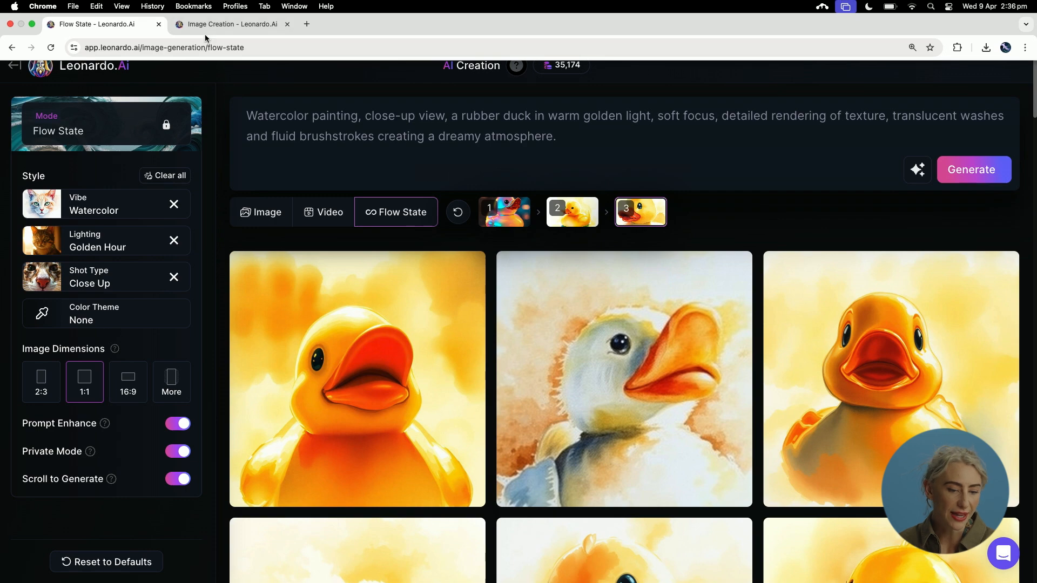
pyautogui.click(231, 24)
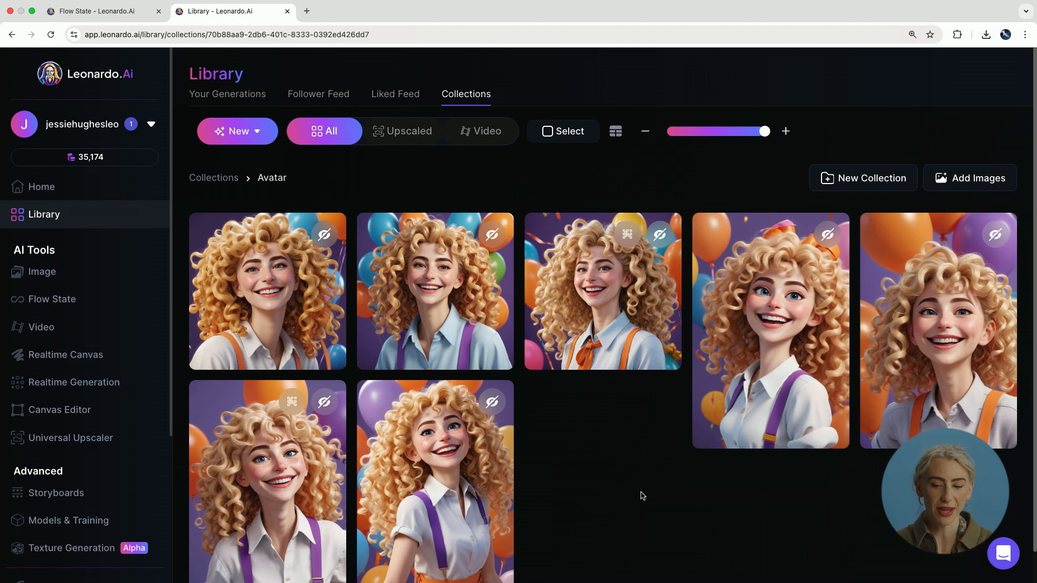
pyautogui.moveTo(458, 455)
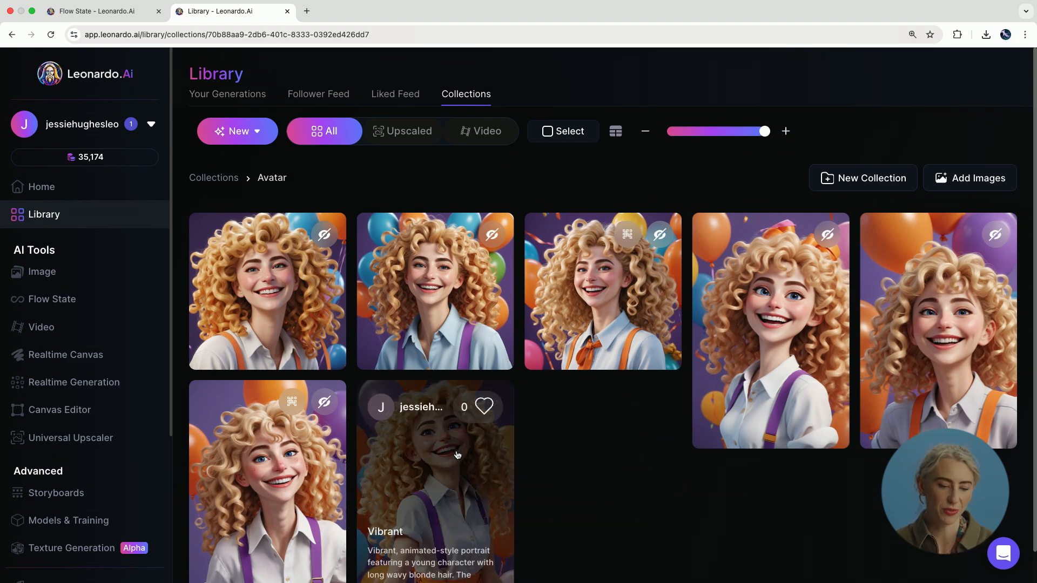
# Step: Remix the Vibrant curly-haired avatar's prompt and settings into Image Creation
pyautogui.click(458, 455)
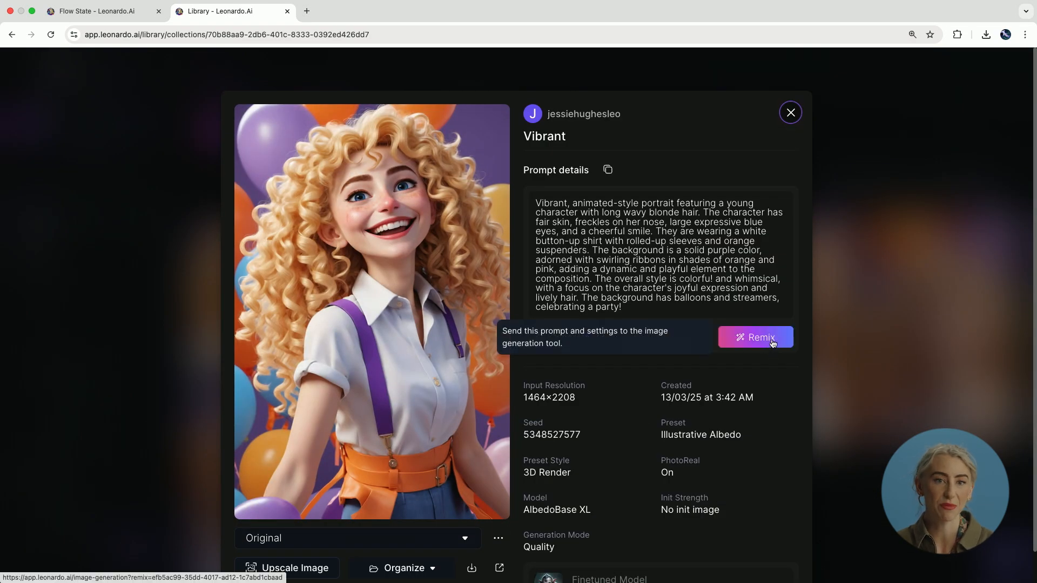
pyautogui.click(755, 337)
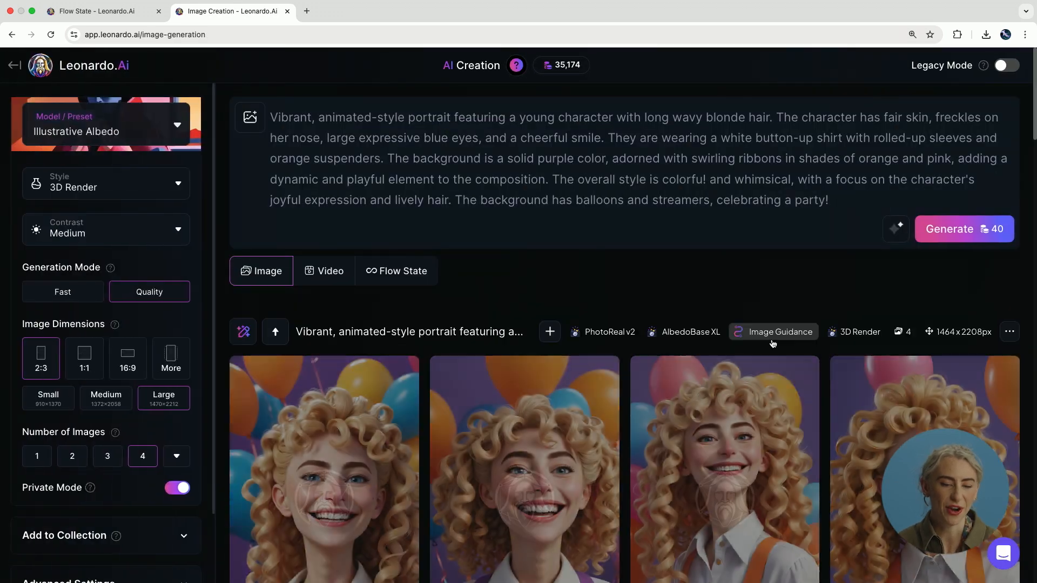